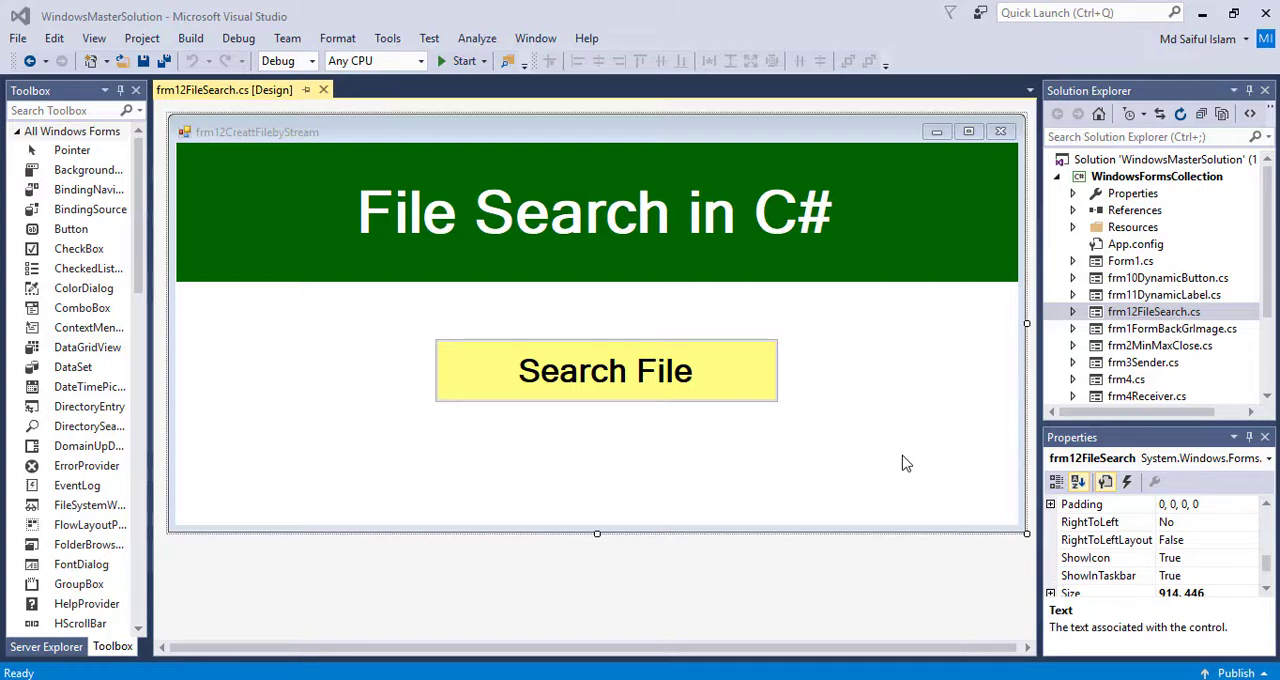
# - Inspect the properties of the green heading label, the Search File button and the form
pyautogui.click(594, 211)
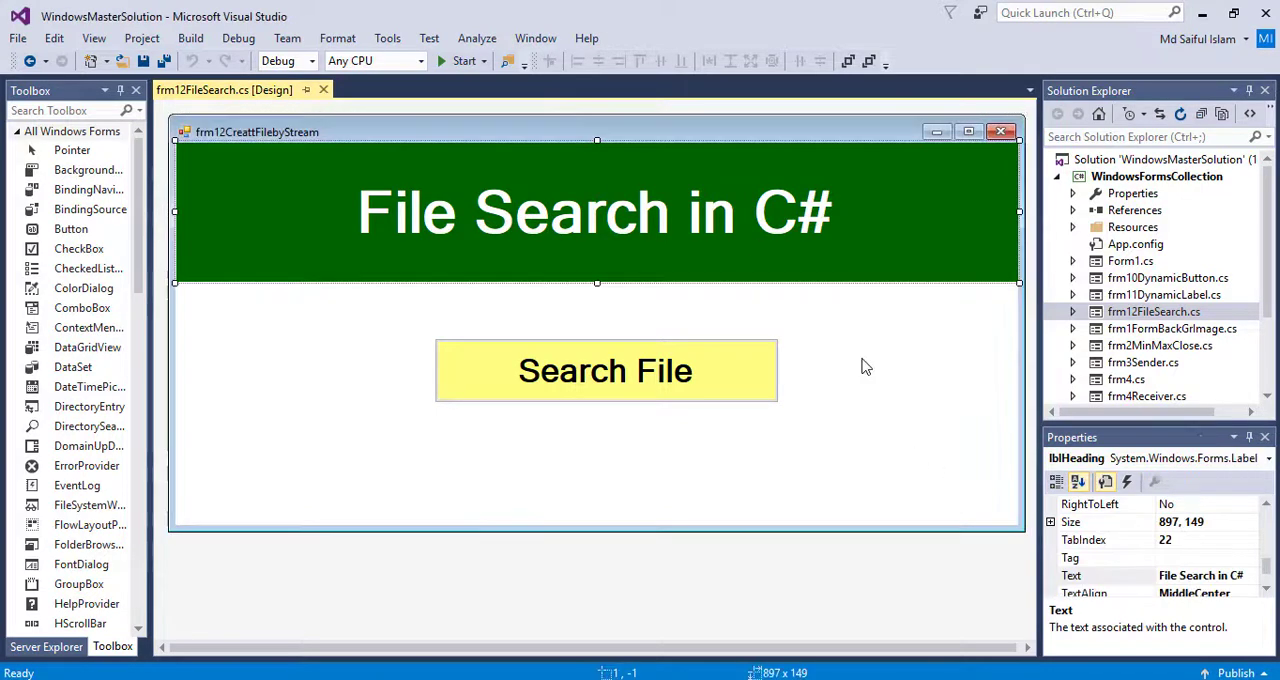
pyautogui.click(605, 370)
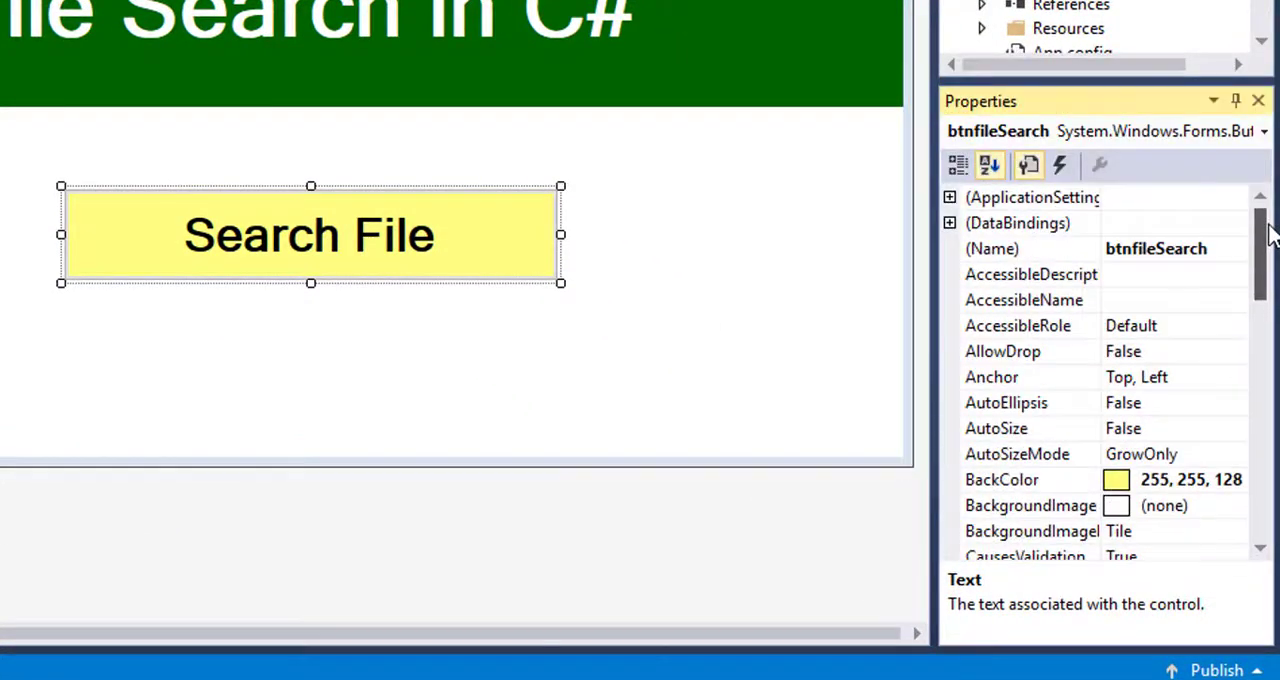
pyautogui.click(700, 400)
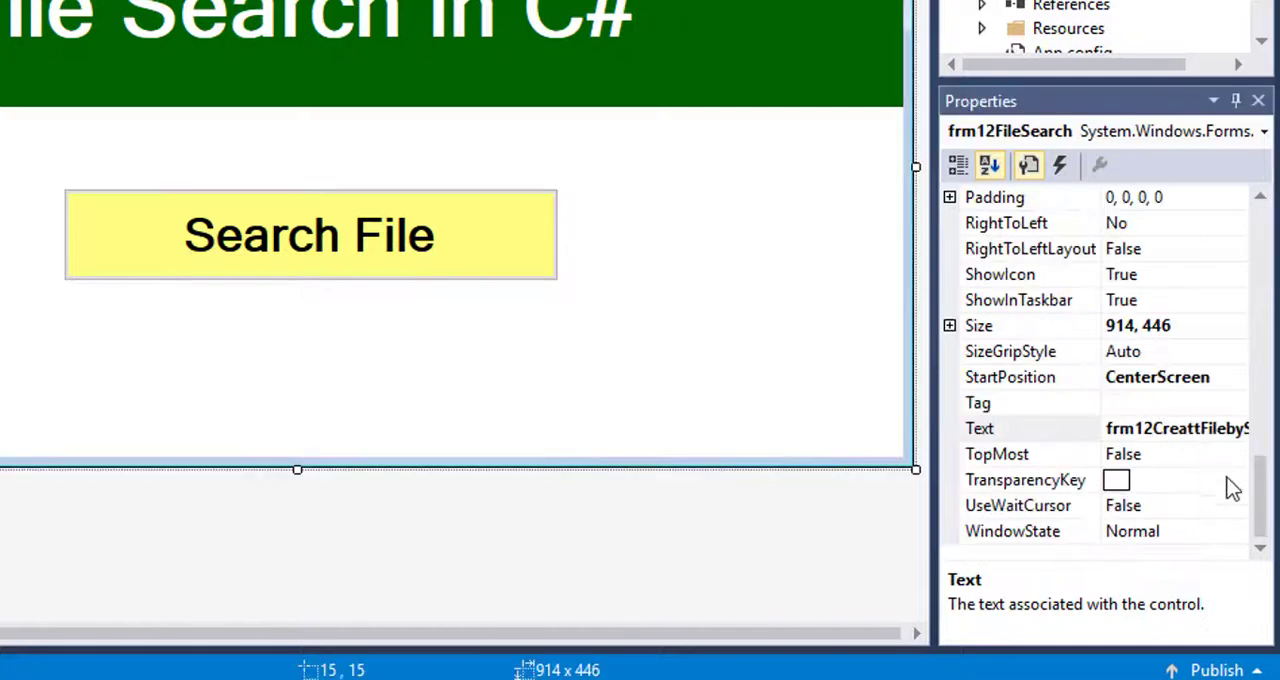
pyautogui.click(1030, 428)
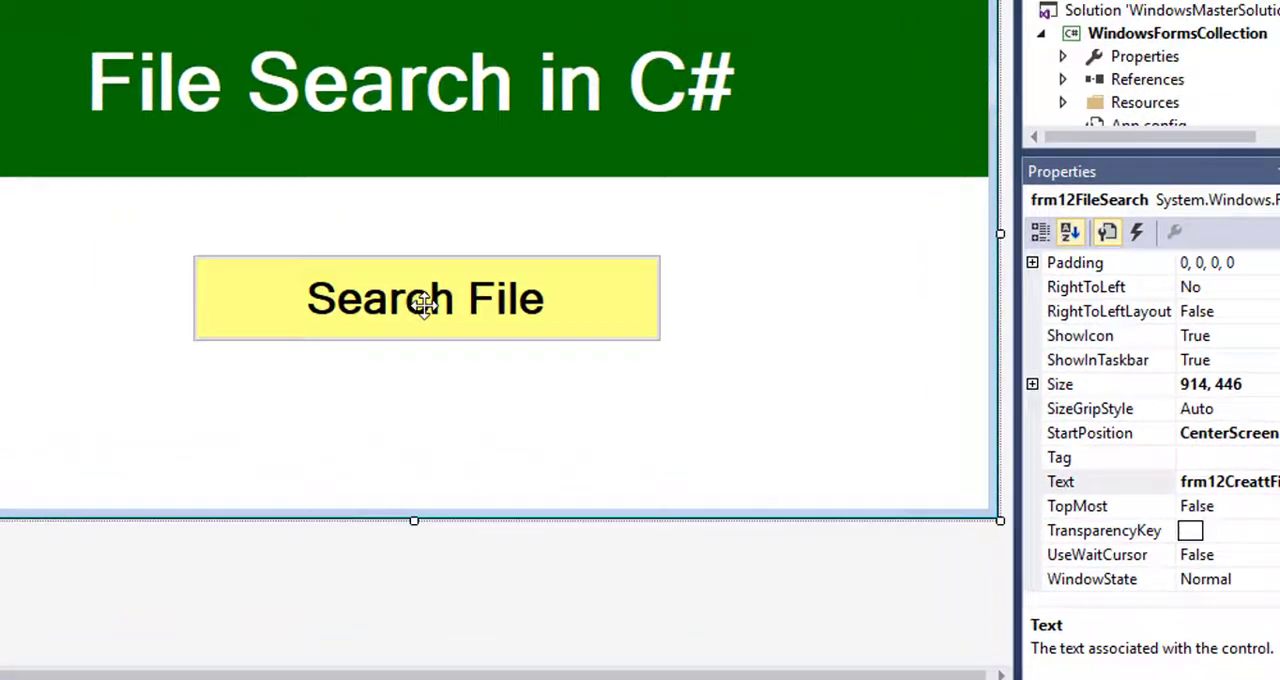
# - Create the Search File click handler declaring bool fe = false and a MyDocuments path string
pyautogui.doubleClick(425, 298)
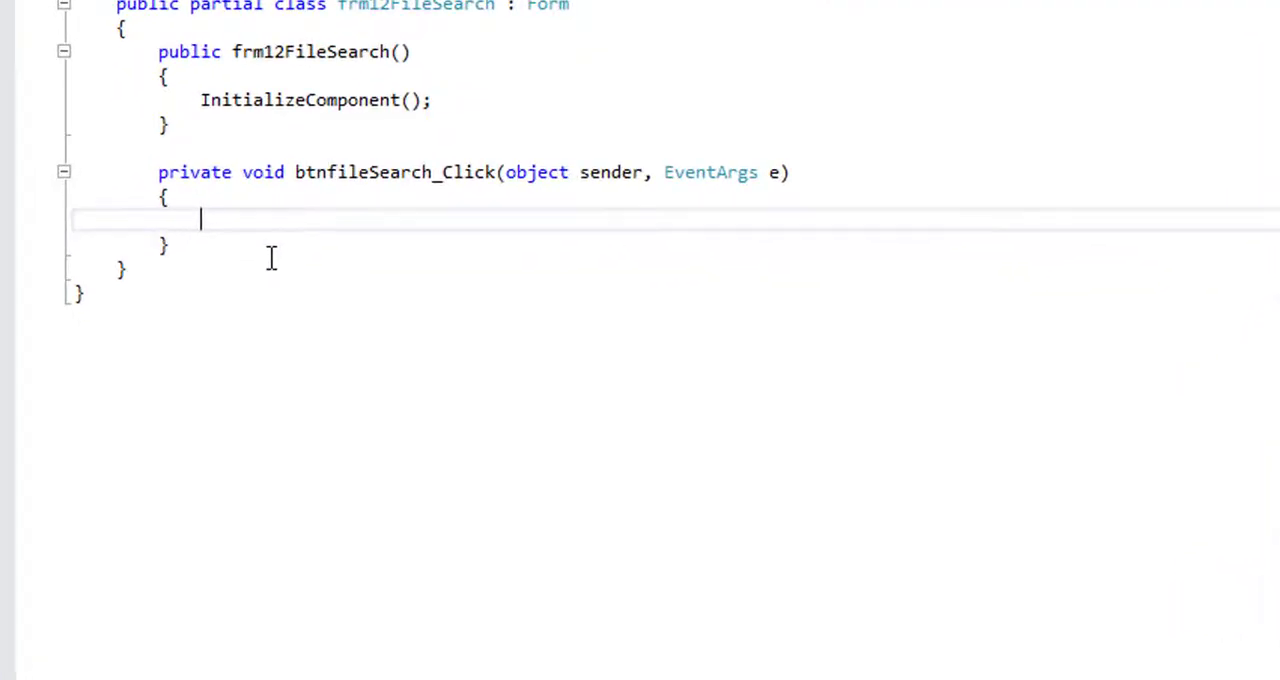
pyautogui.write('bool')
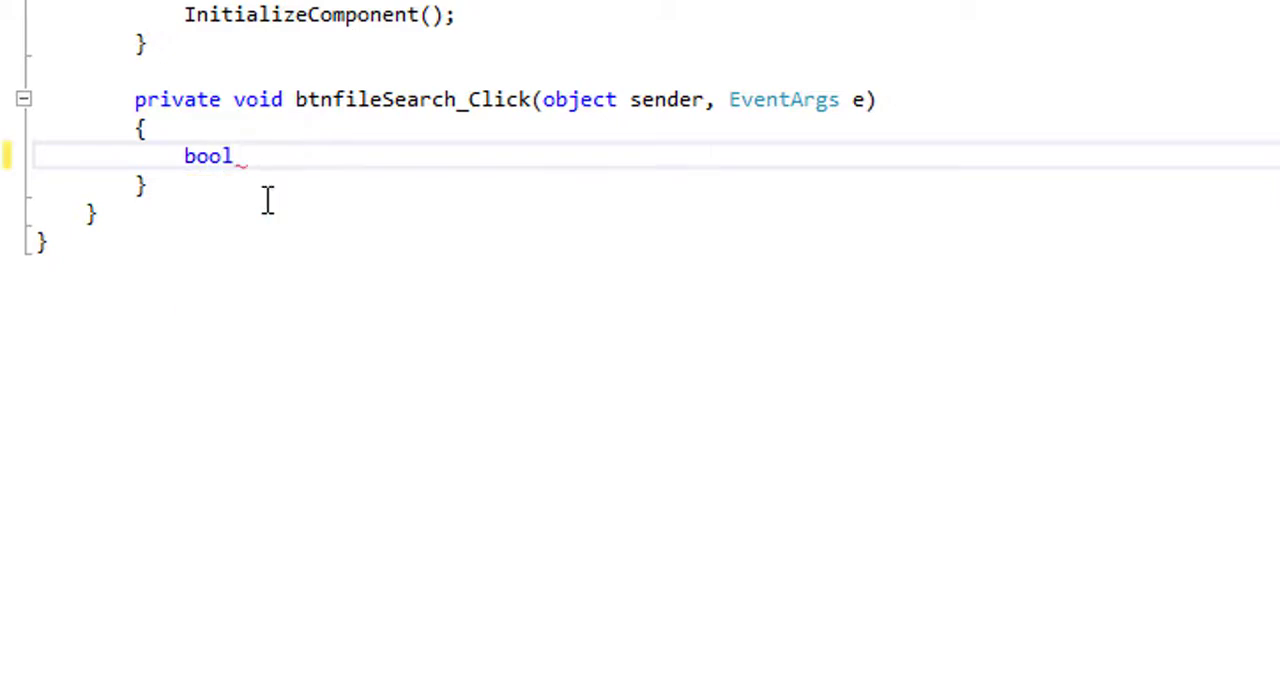
pyautogui.write('f')
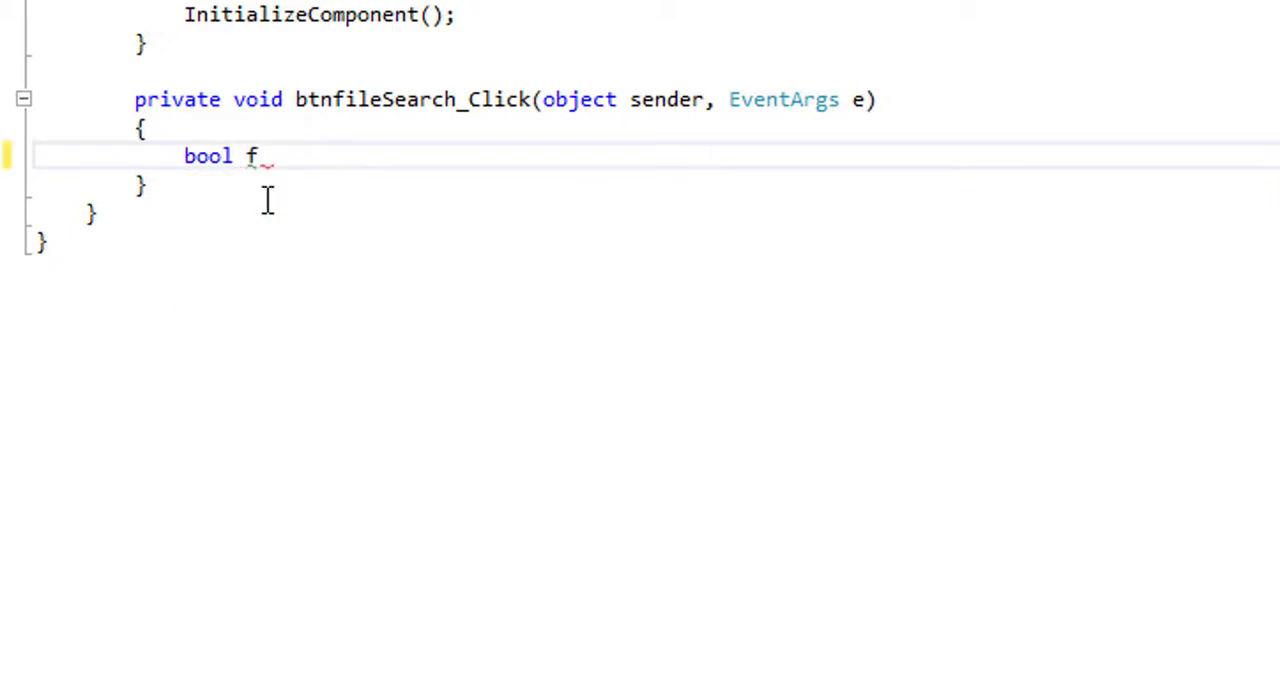
pyautogui.write('e')
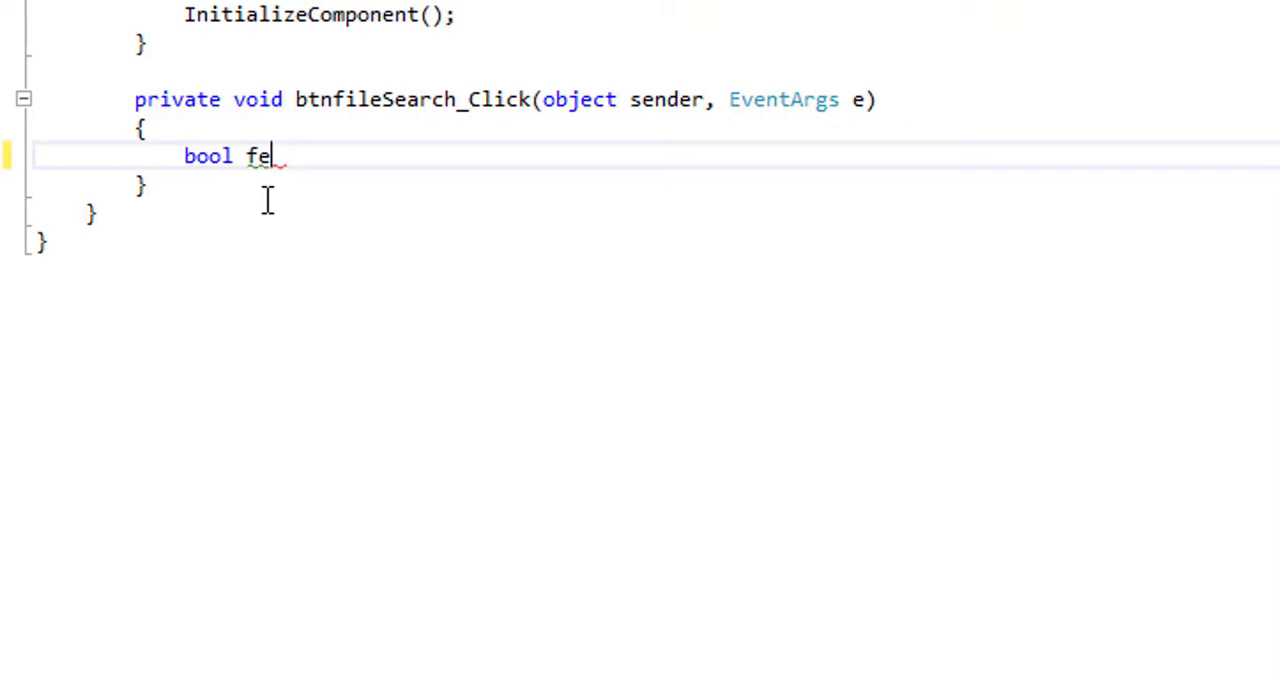
pyautogui.write('=false;')
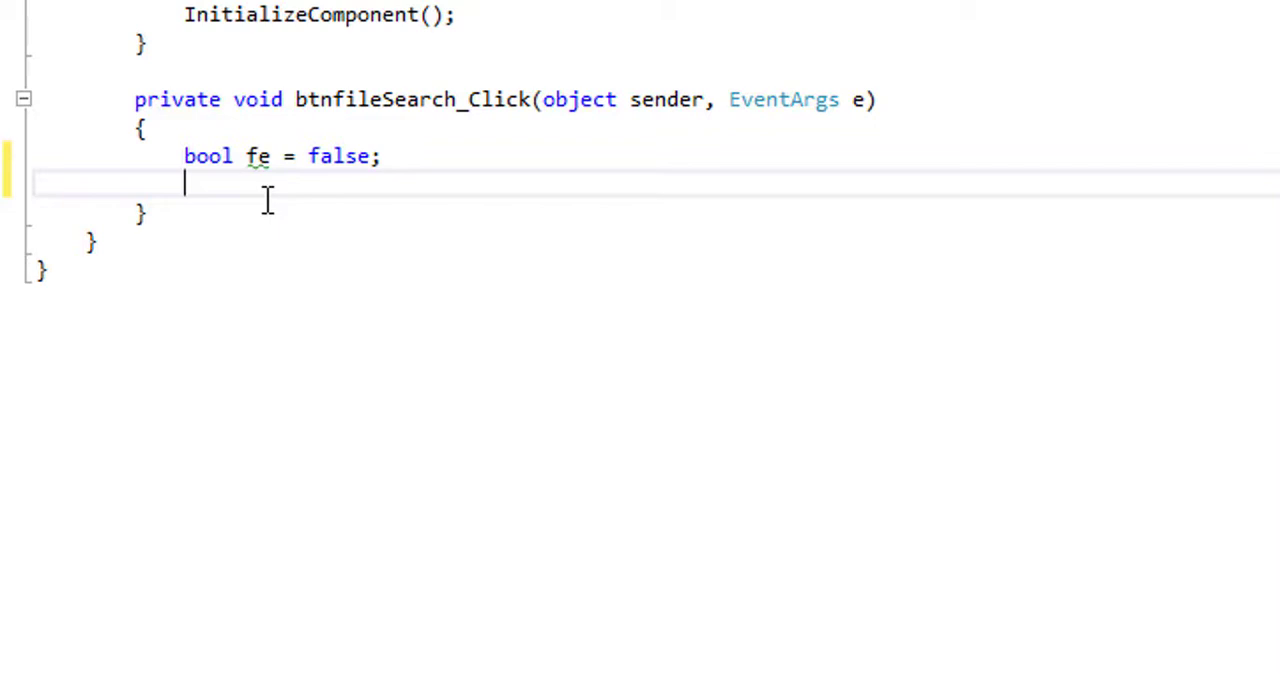
pyautogui.write('string')
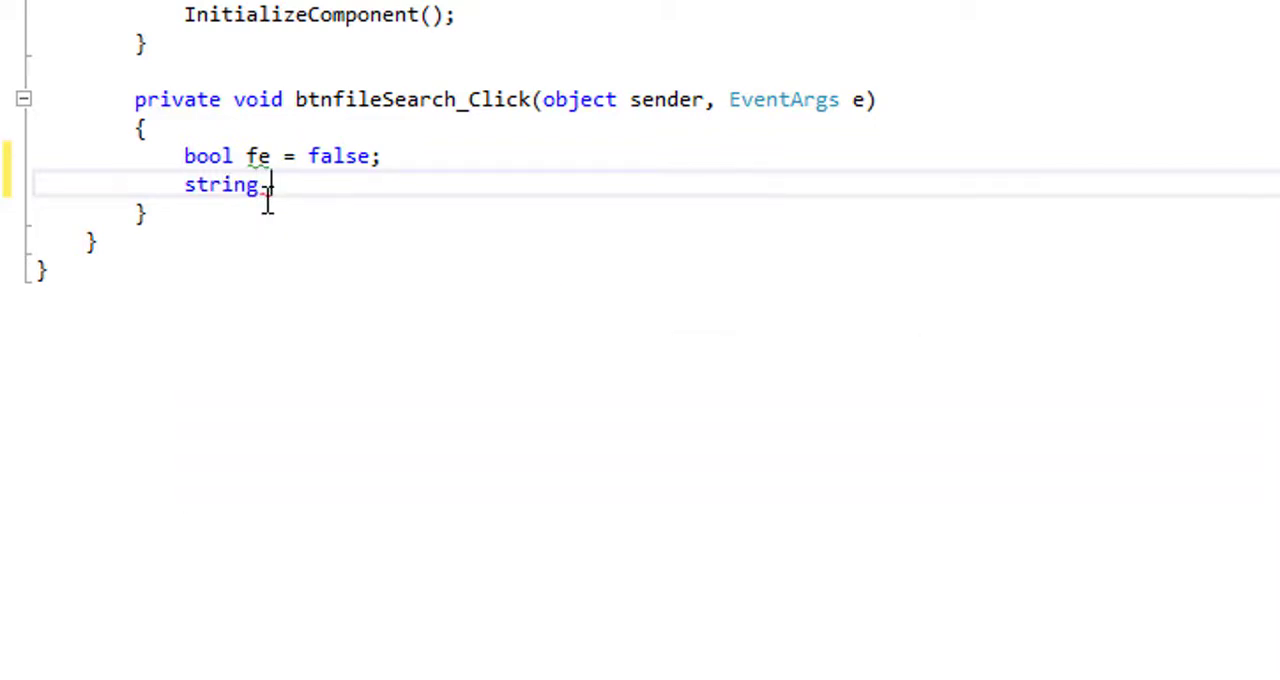
pyautogui.write('path')
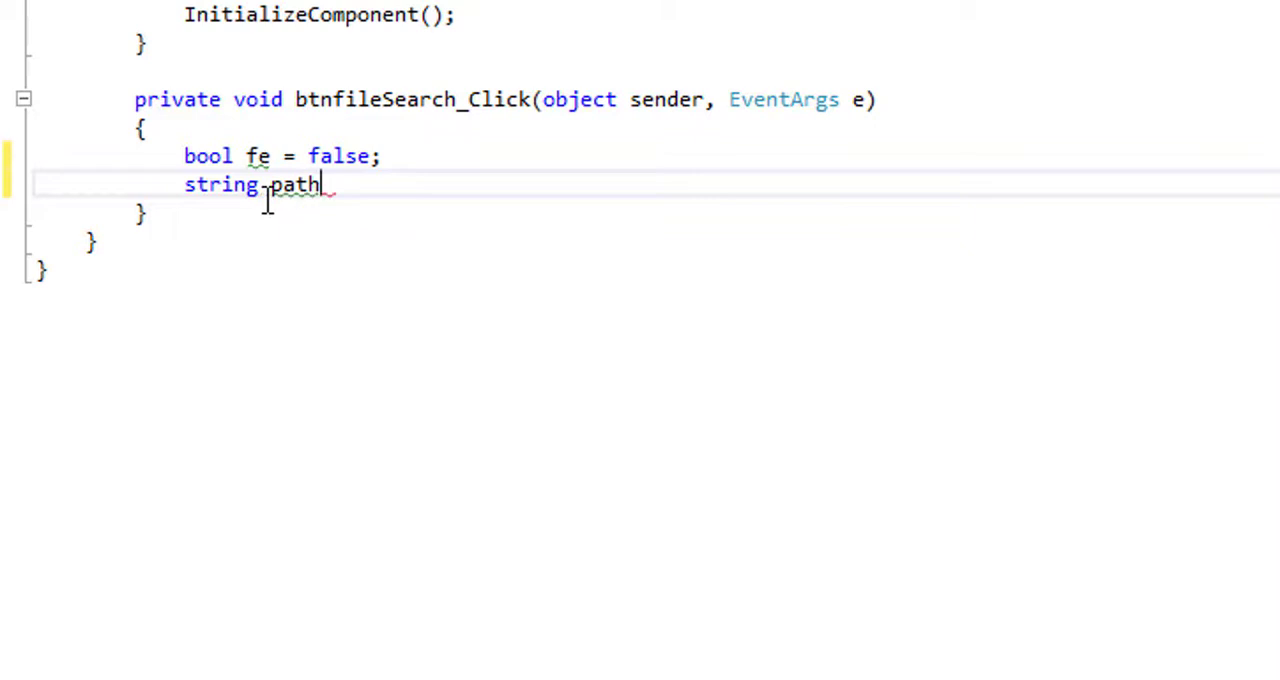
pyautogui.write('=Environment.GetFolderPath')
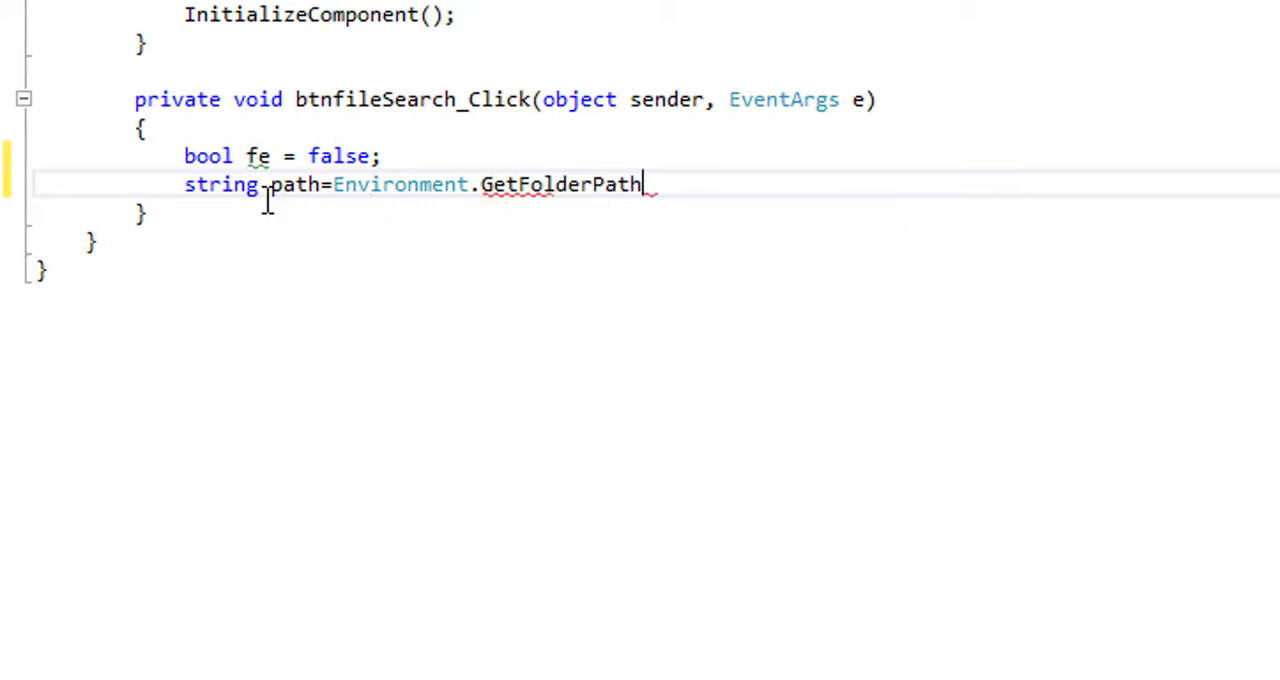
pyautogui.write('(Environment.SpecialFolder')
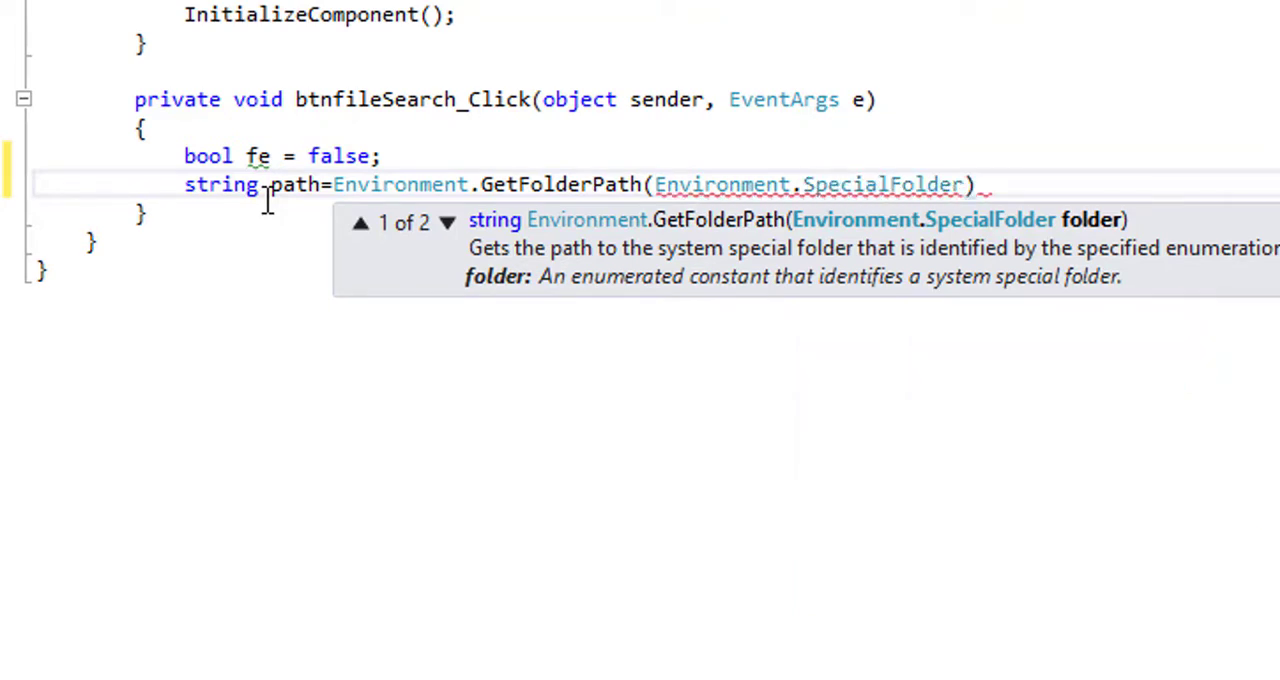
pyautogui.write('.')
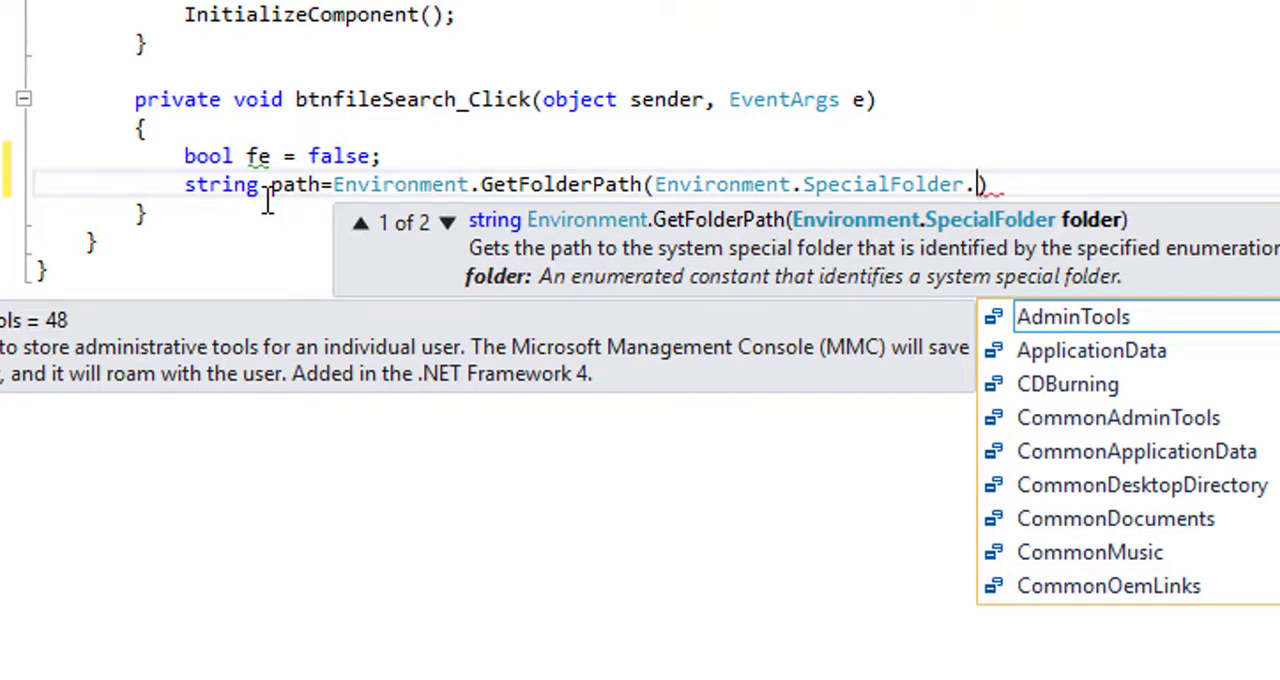
pyautogui.write('MyDocuments')
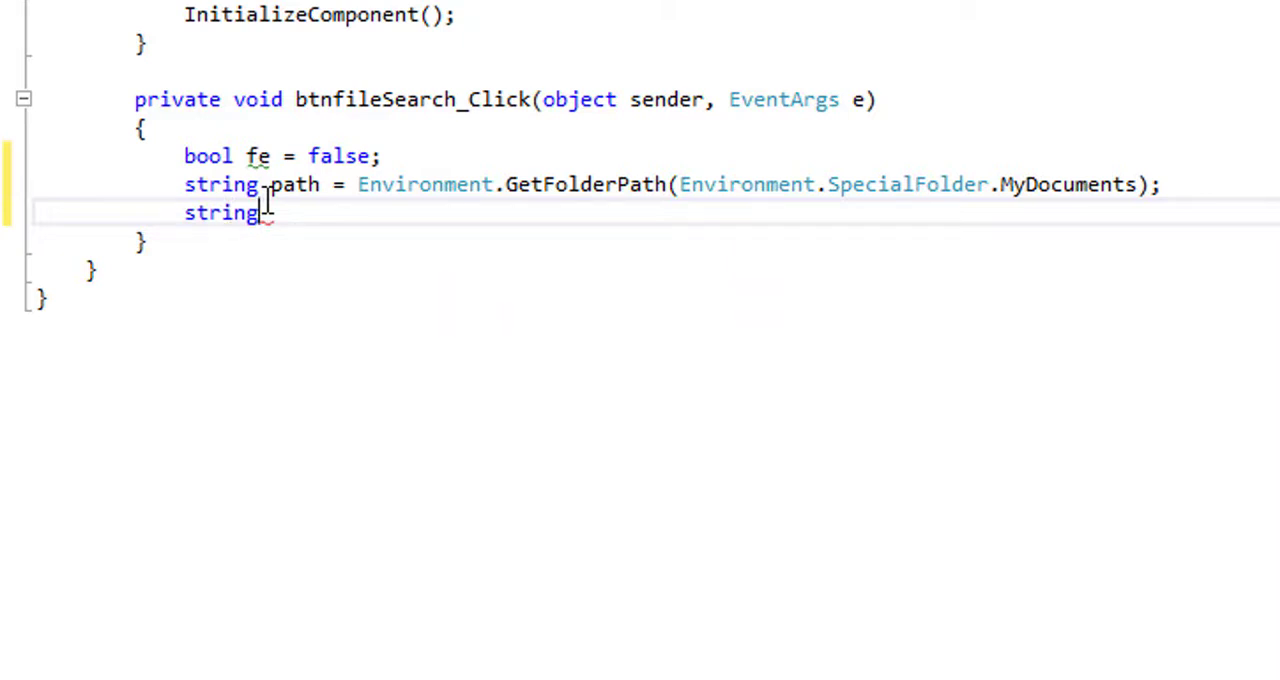
# - Declare string file = path + @"\B.png" in the handler
pyautogui.write('file')
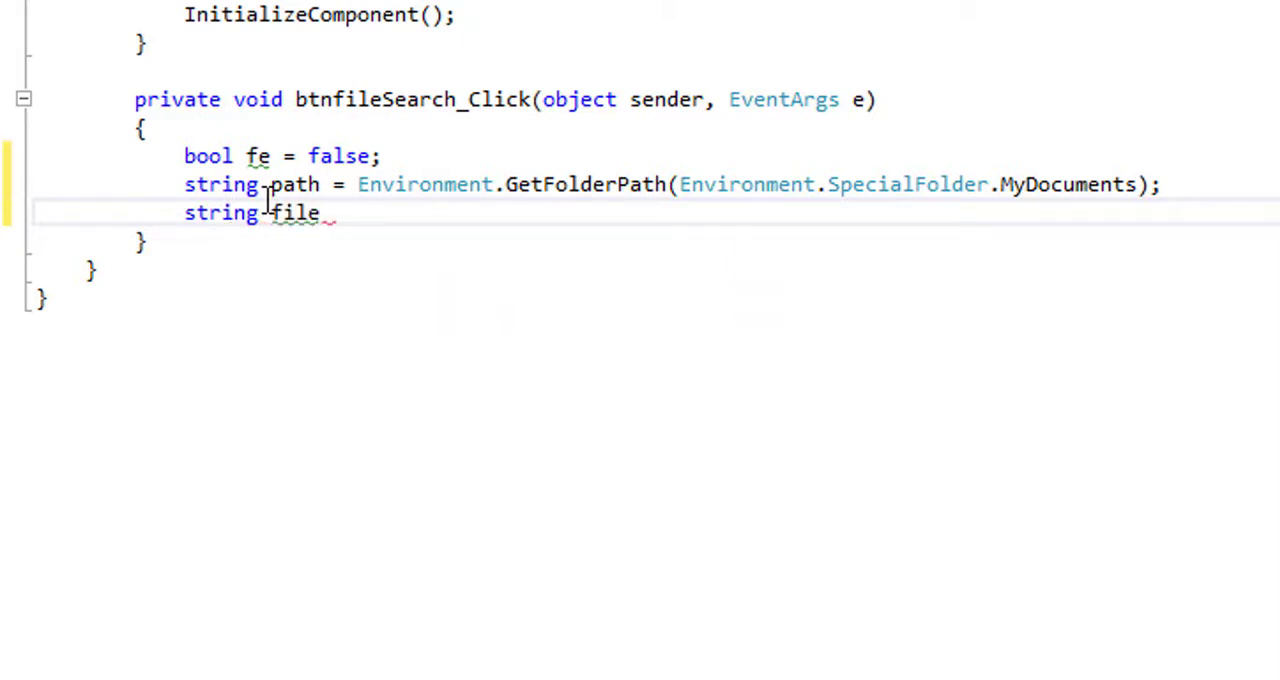
pyautogui.write('=path +')
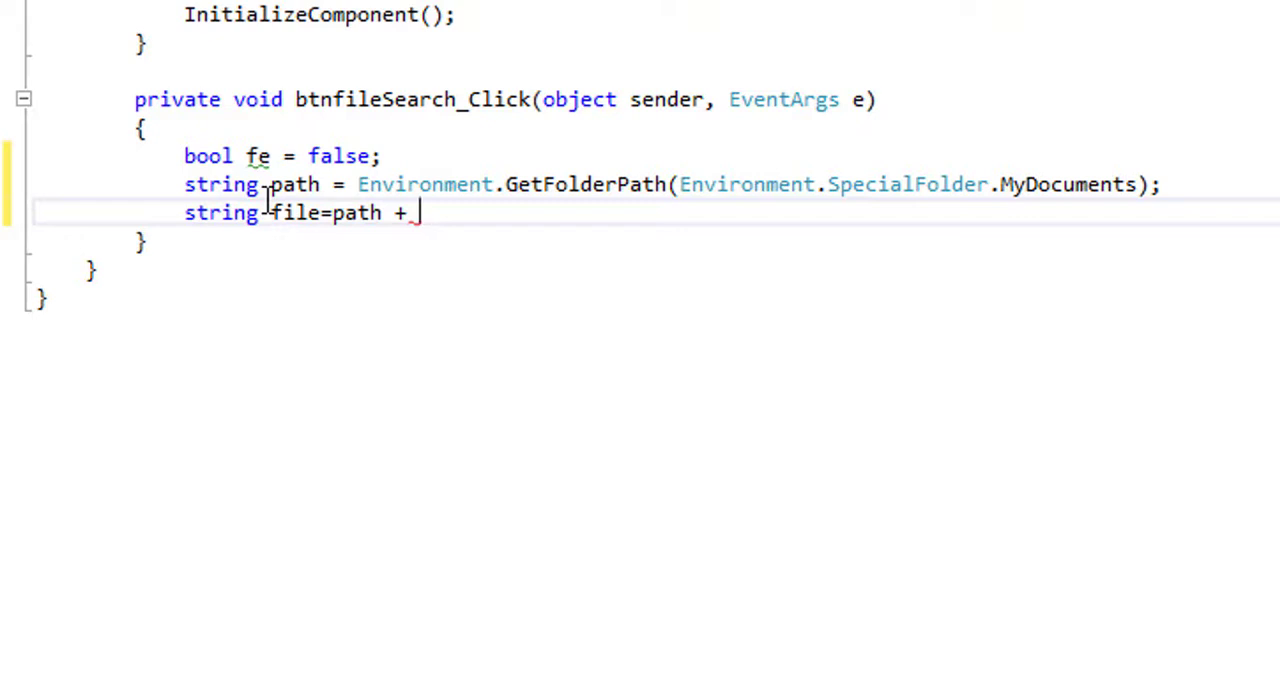
pyautogui.write('""')
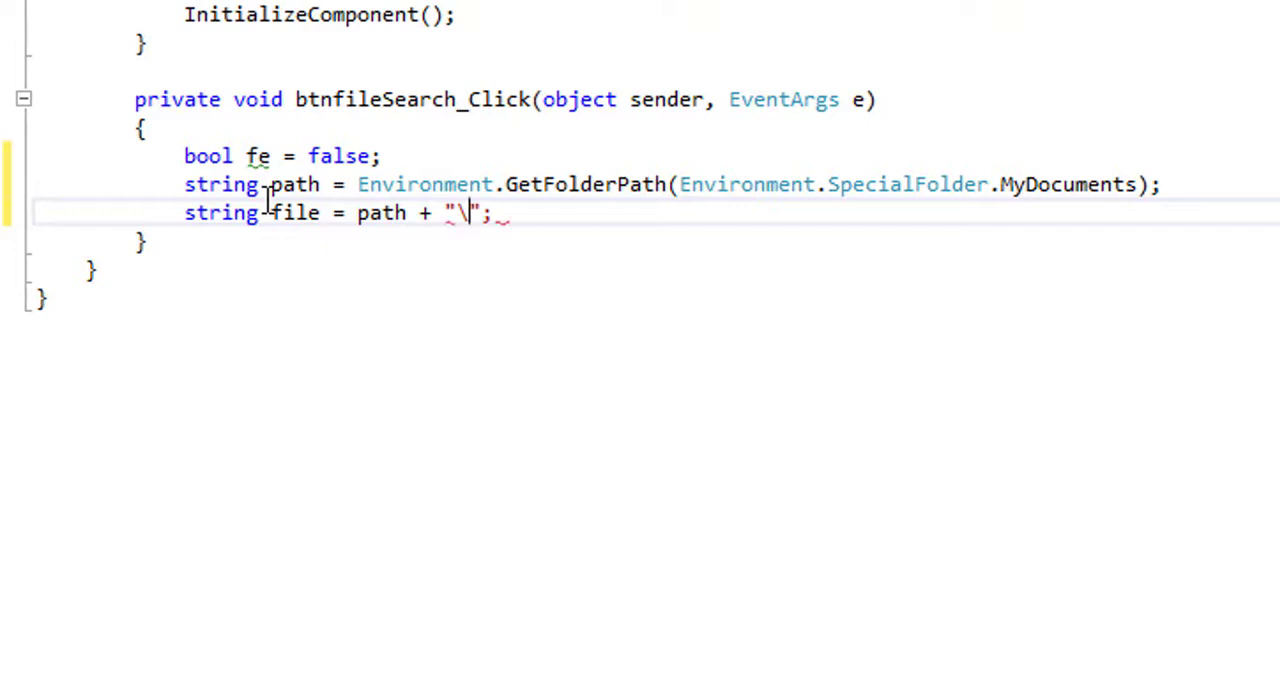
pyautogui.write('B.p')
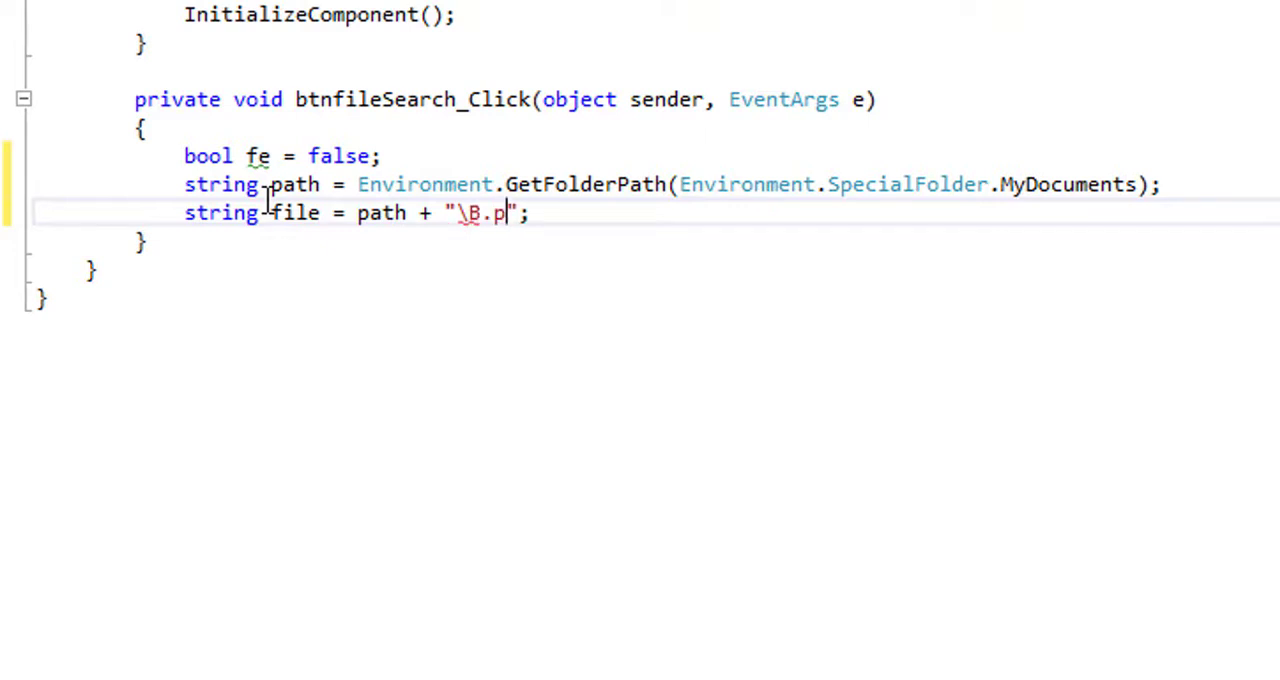
pyautogui.write('ng')
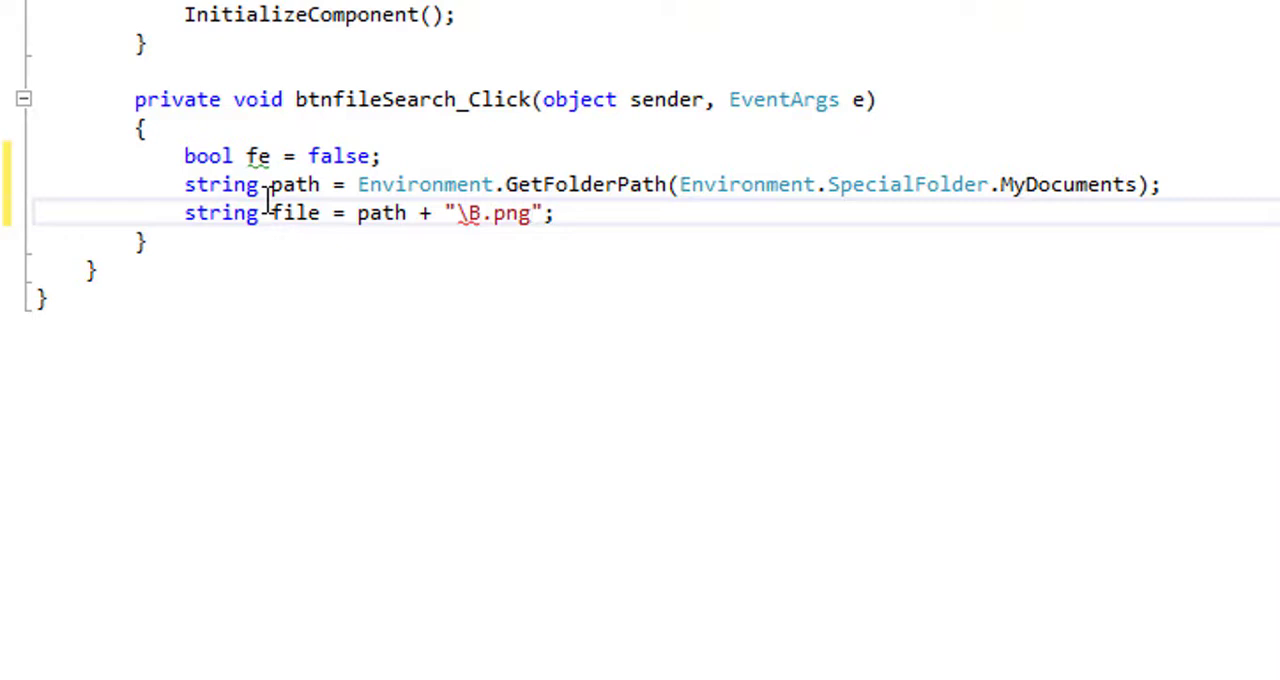
pyautogui.click(485, 212)
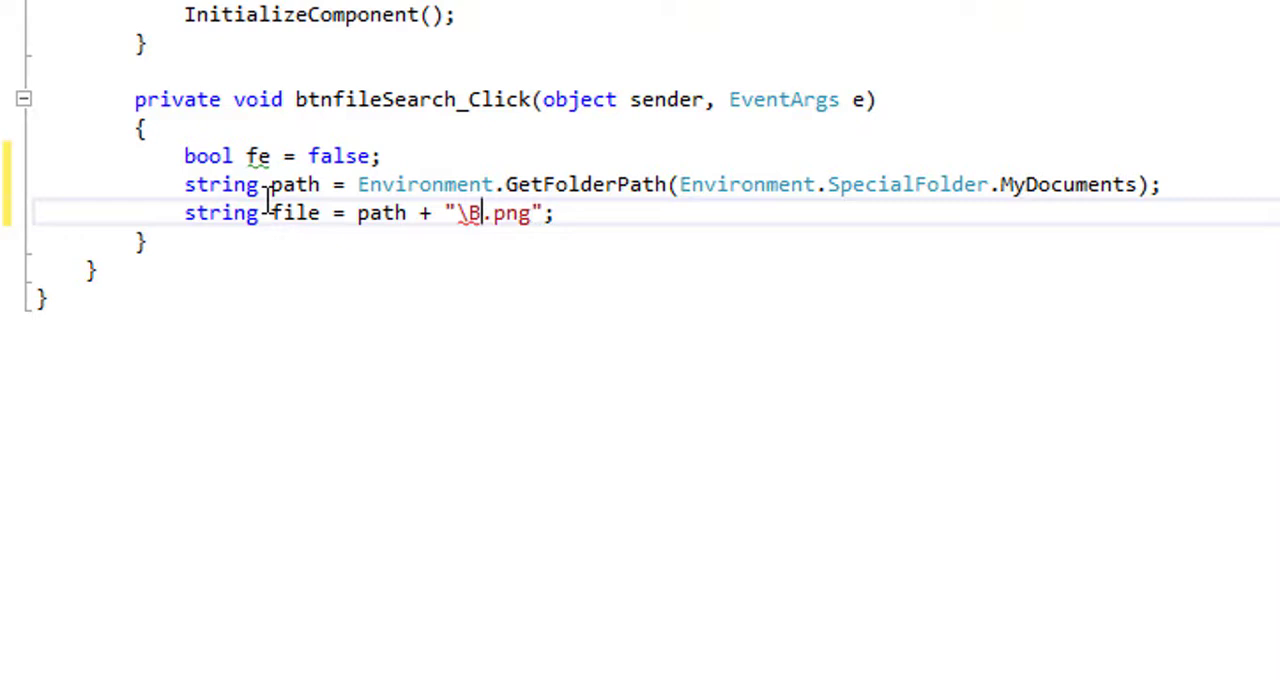
pyautogui.write('@')
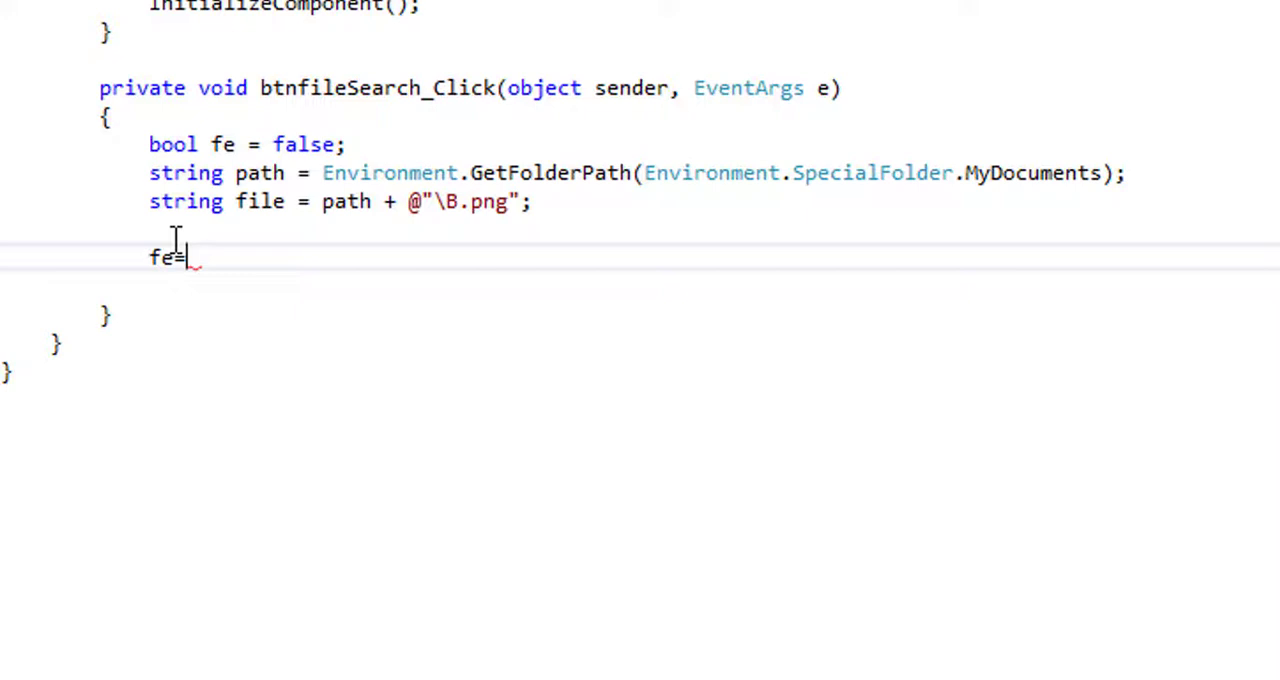
# - Assign fe = File.Exists(file); in the handler
pyautogui.write('File.')
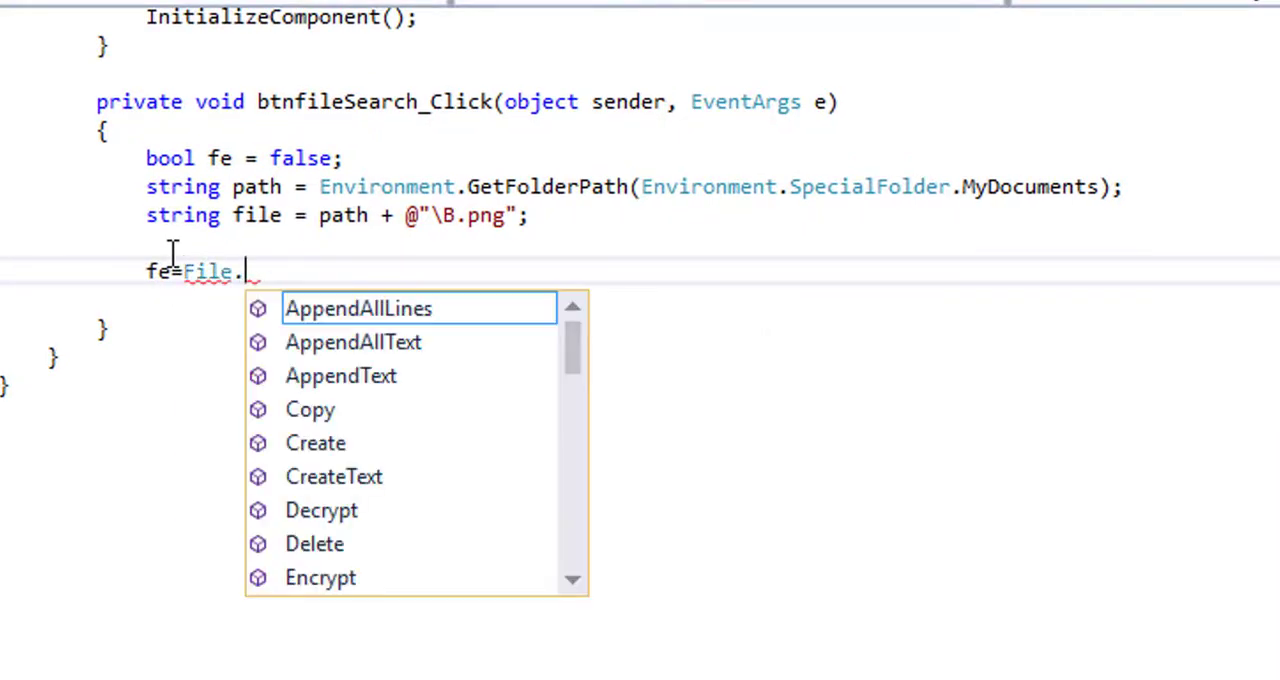
pyautogui.write('Exists(')
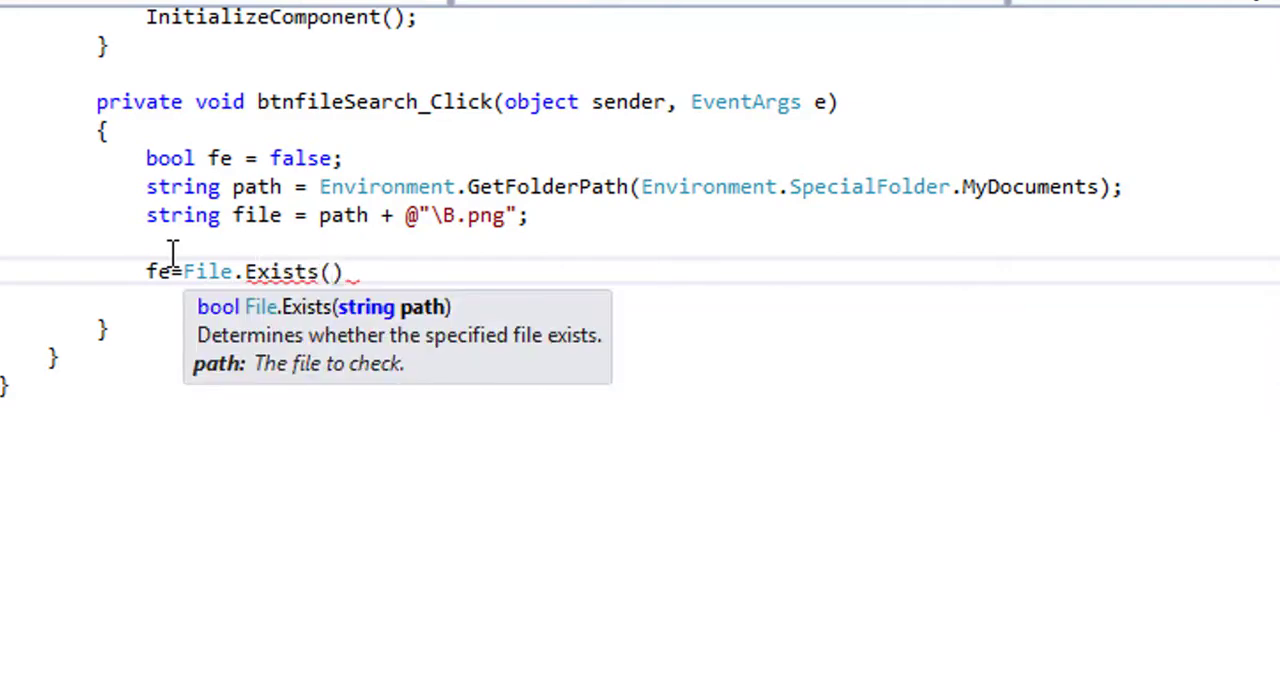
pyautogui.write('file')
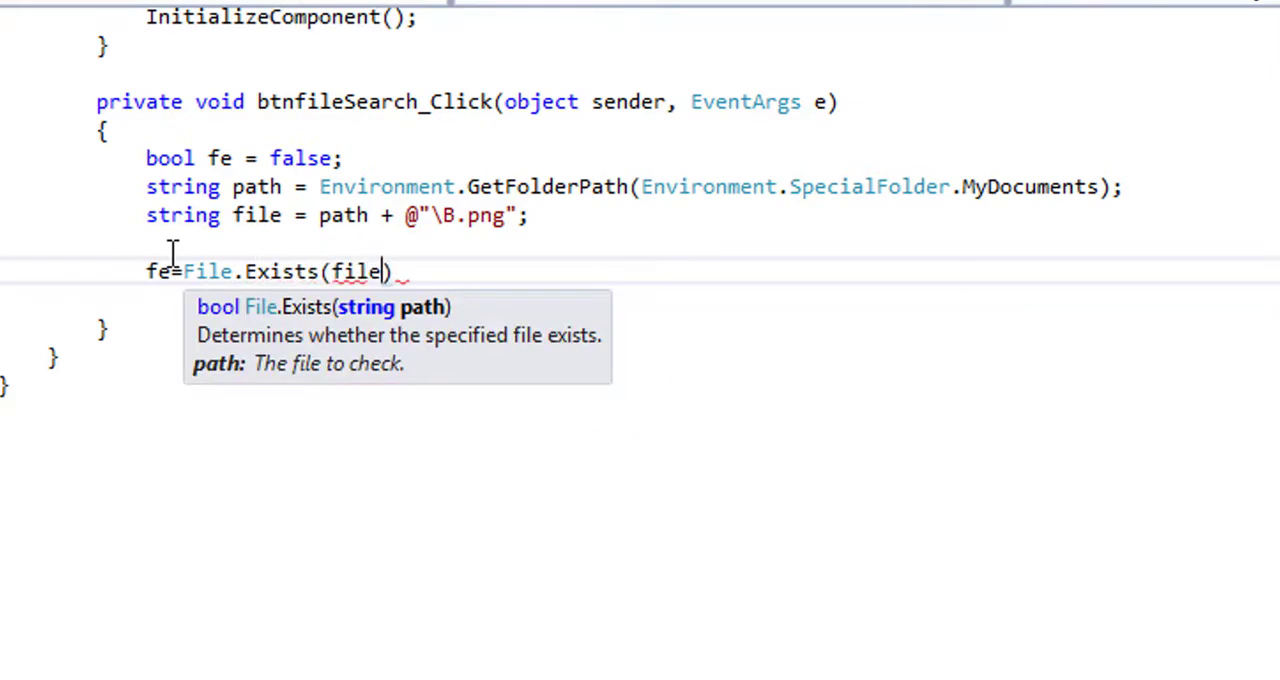
pyautogui.write(';')
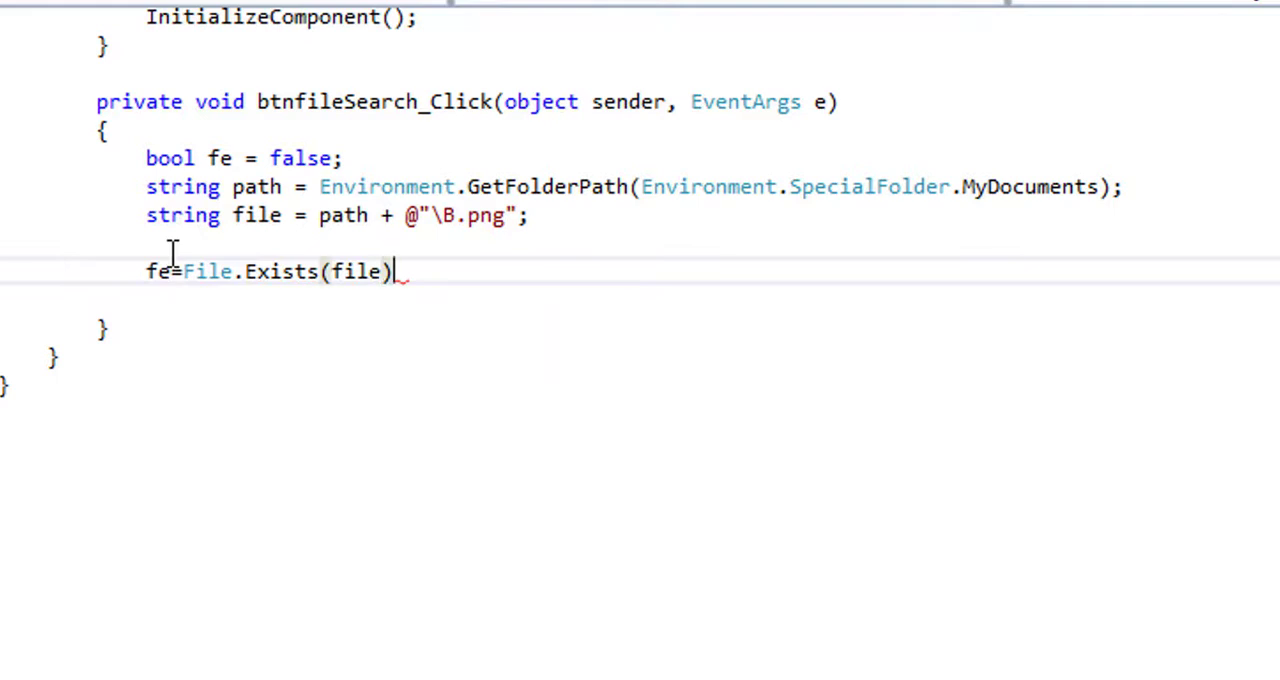
pyautogui.write(';')
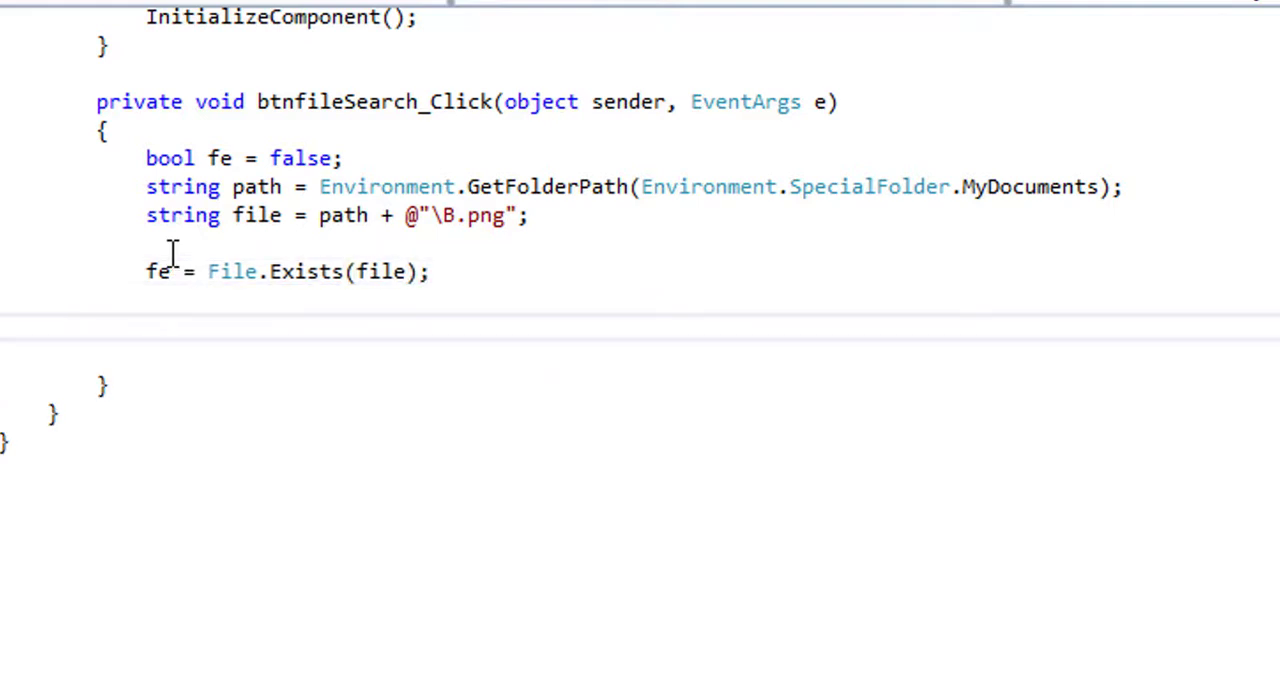
# - Add if (fe) showing MessageBox "The file Exists"
pyautogui.write('if')
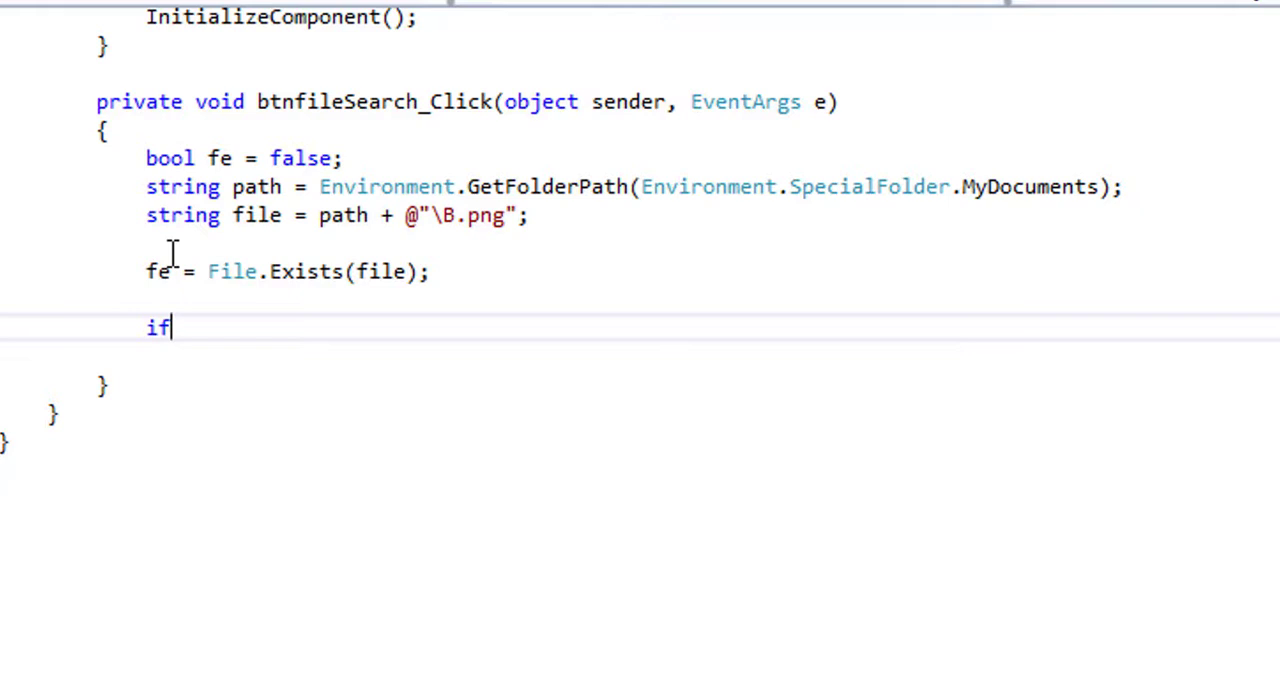
pyautogui.write('(fe)')
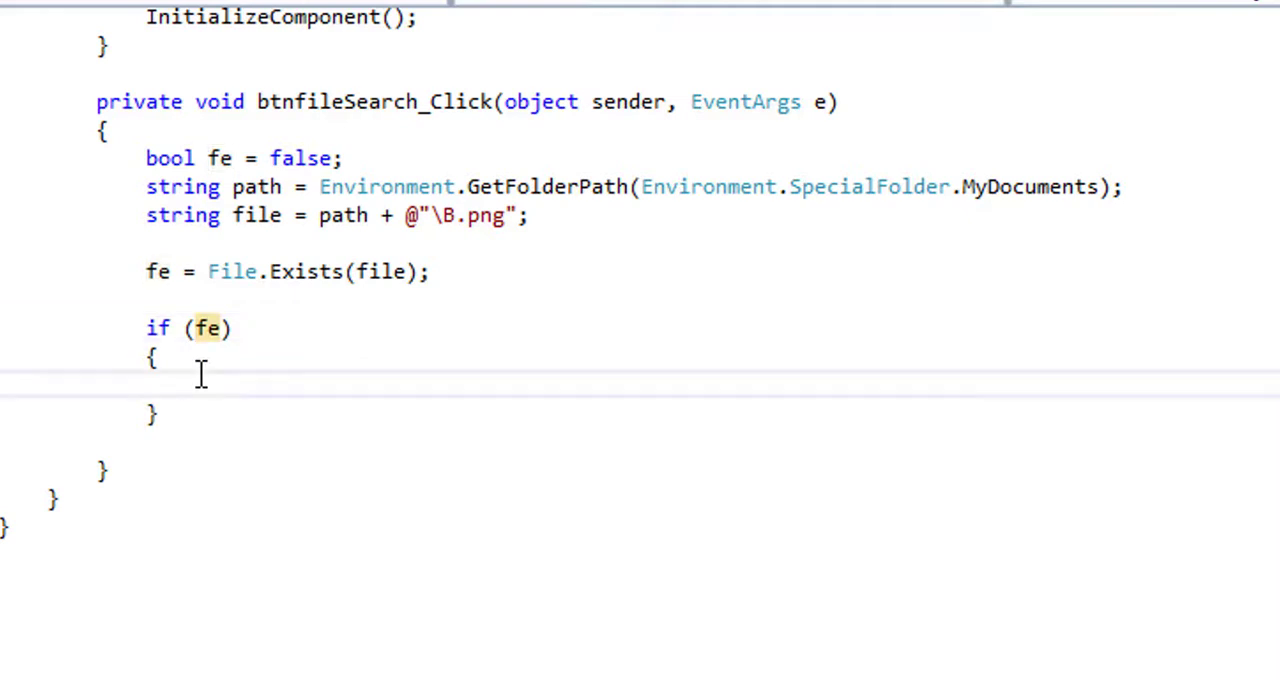
pyautogui.write('MessageBox')
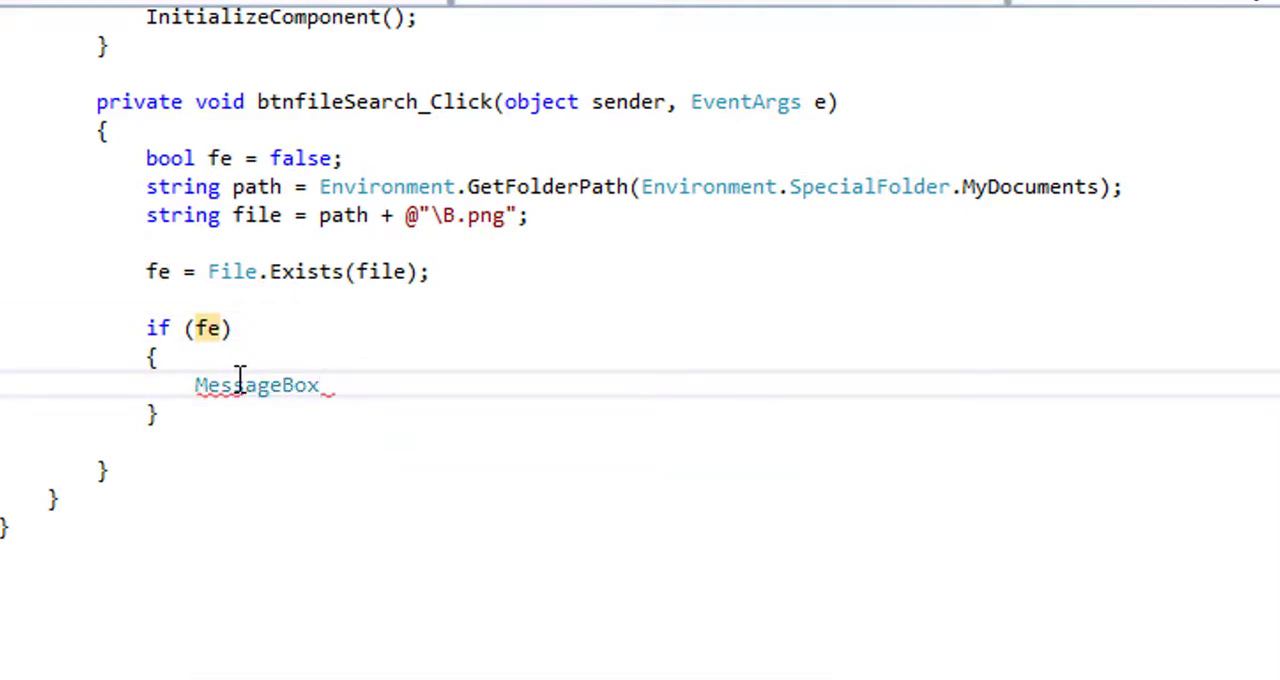
pyautogui.write('.Show')
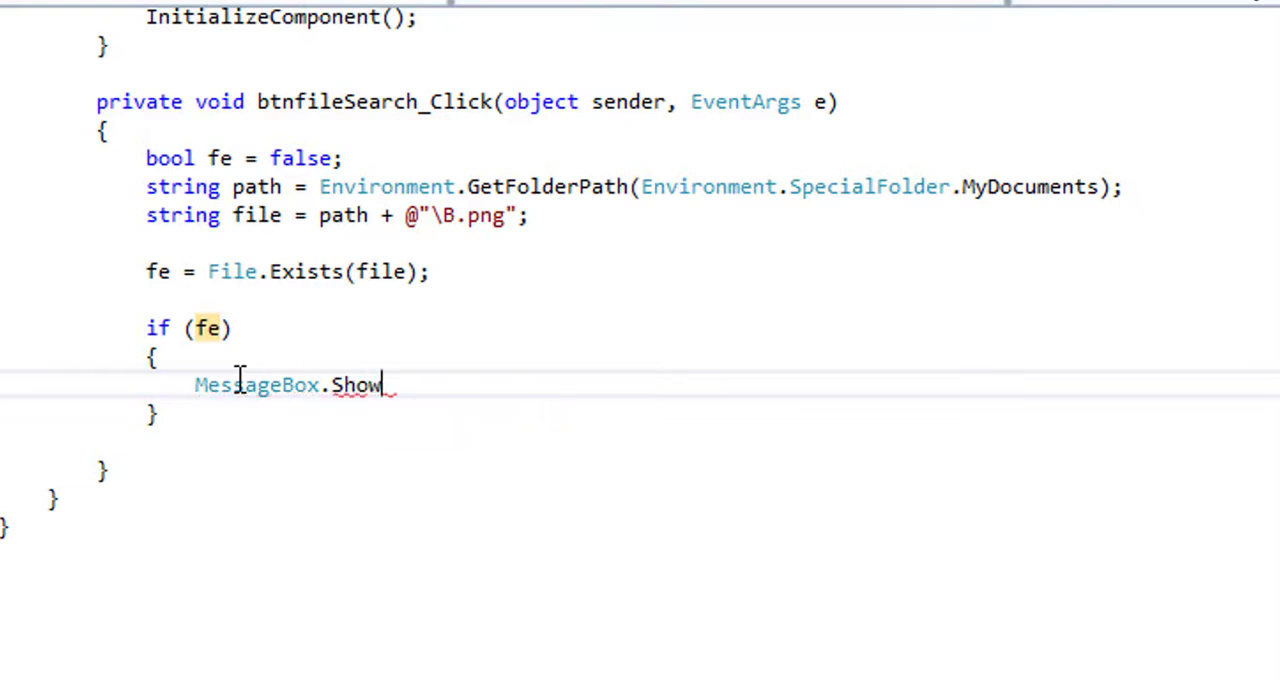
pyautogui.write('();')
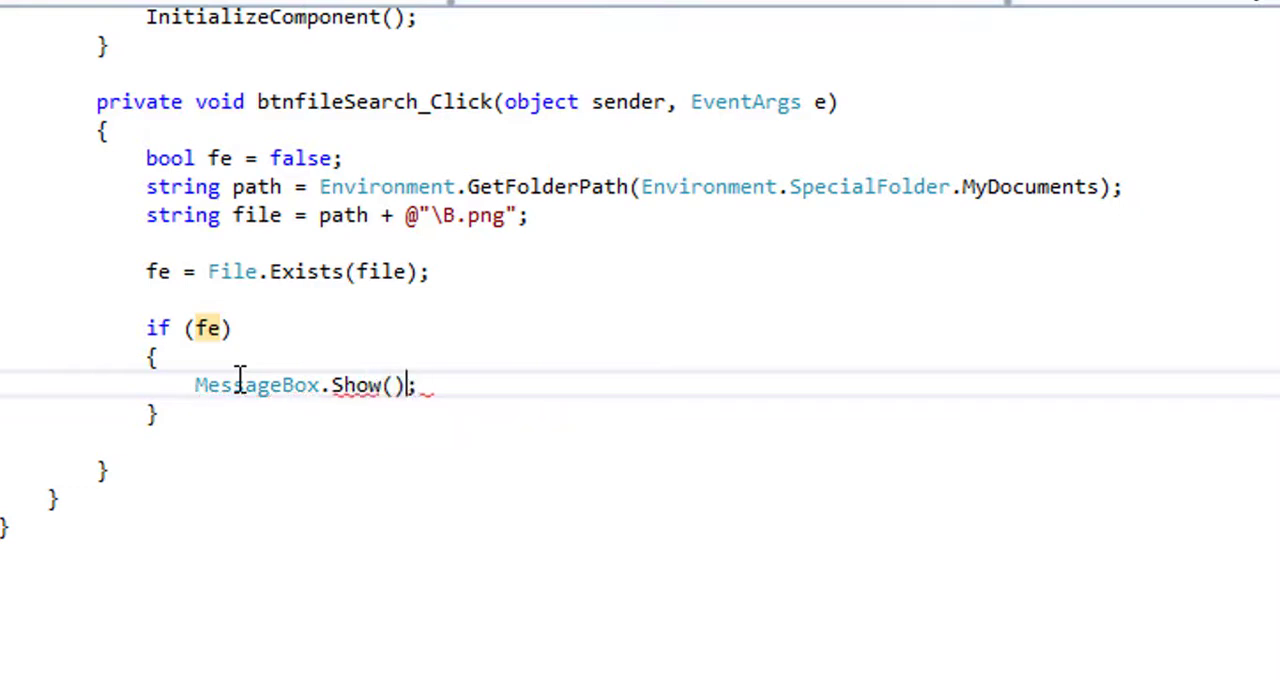
pyautogui.write('""')
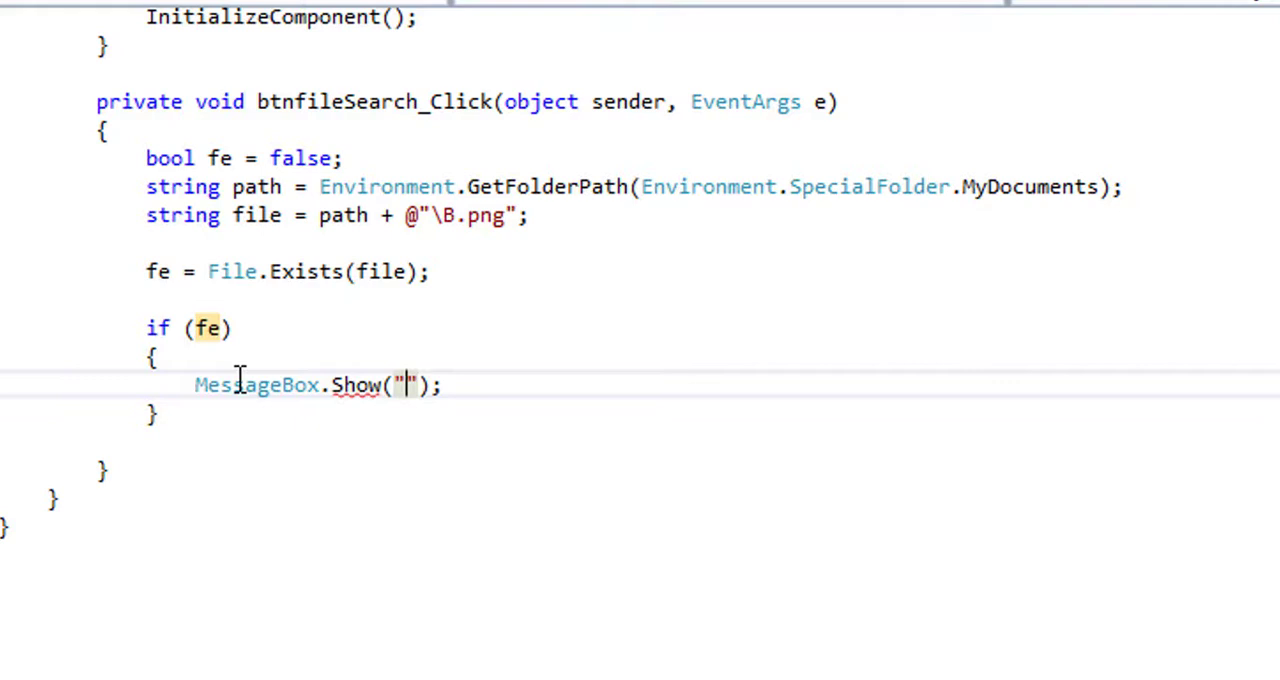
pyautogui.write('The fil')
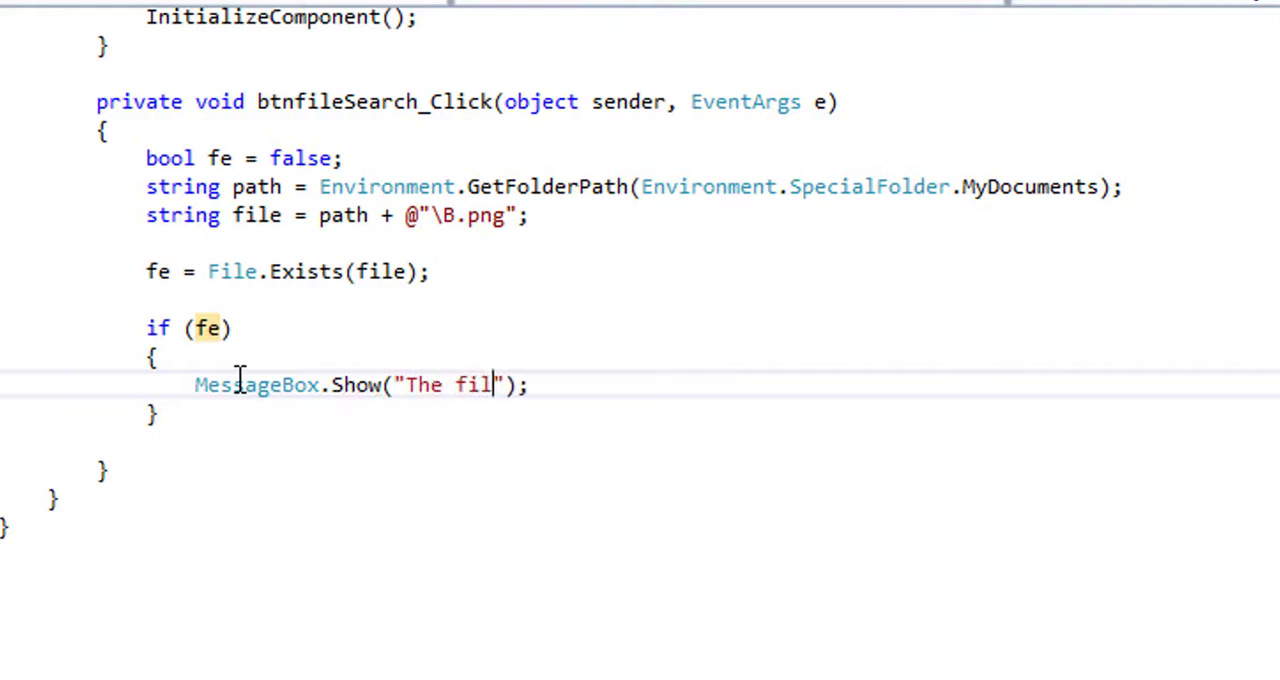
pyautogui.write('e E')
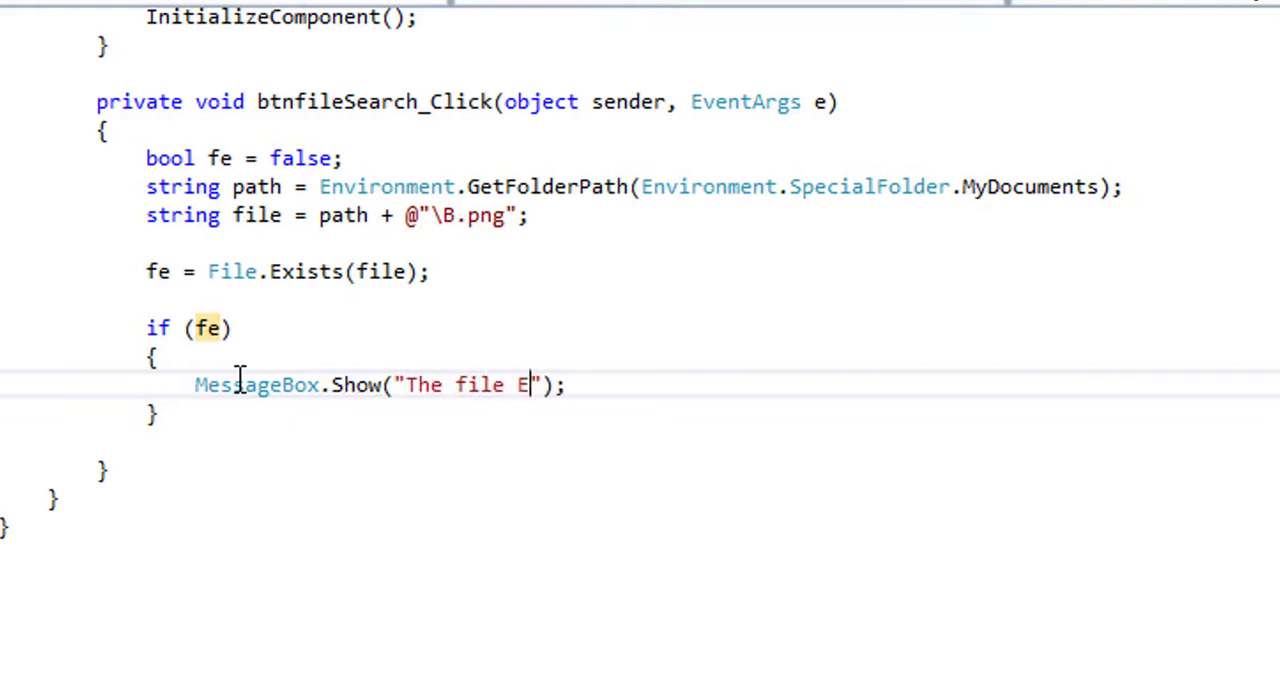
pyautogui.write('xists')
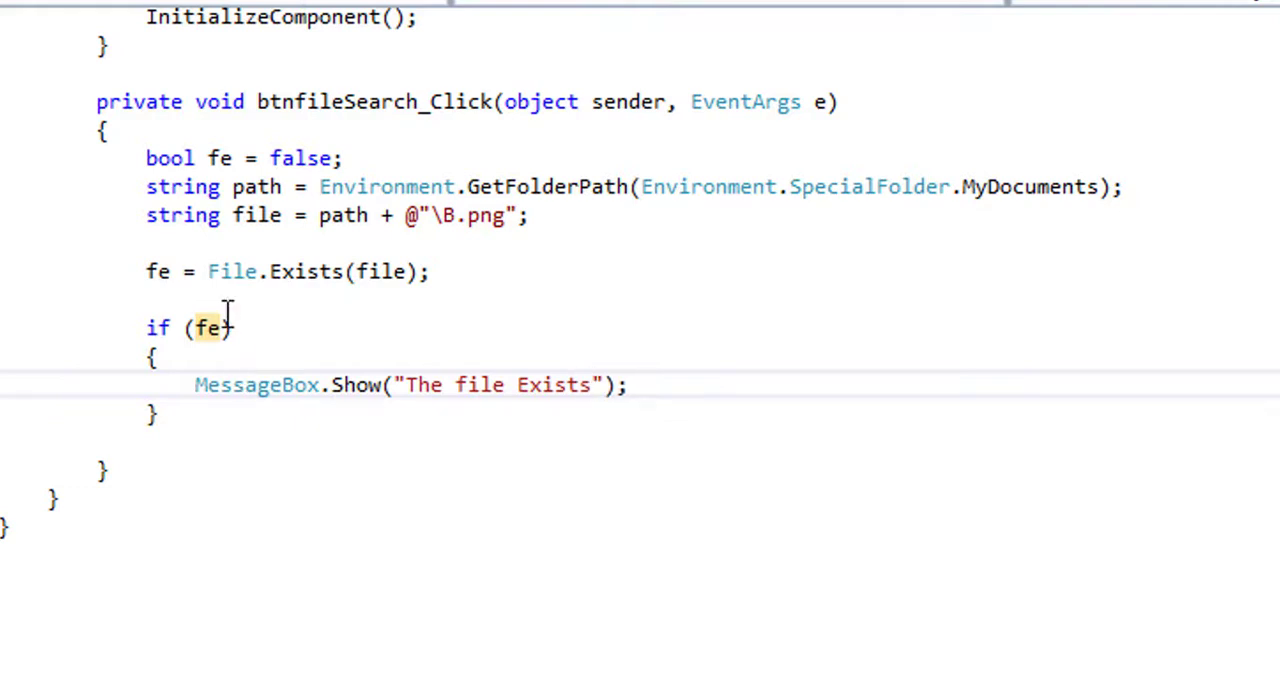
# - Add an else block showing MessageBox "The file not Exists"
pyautogui.click(160, 413)
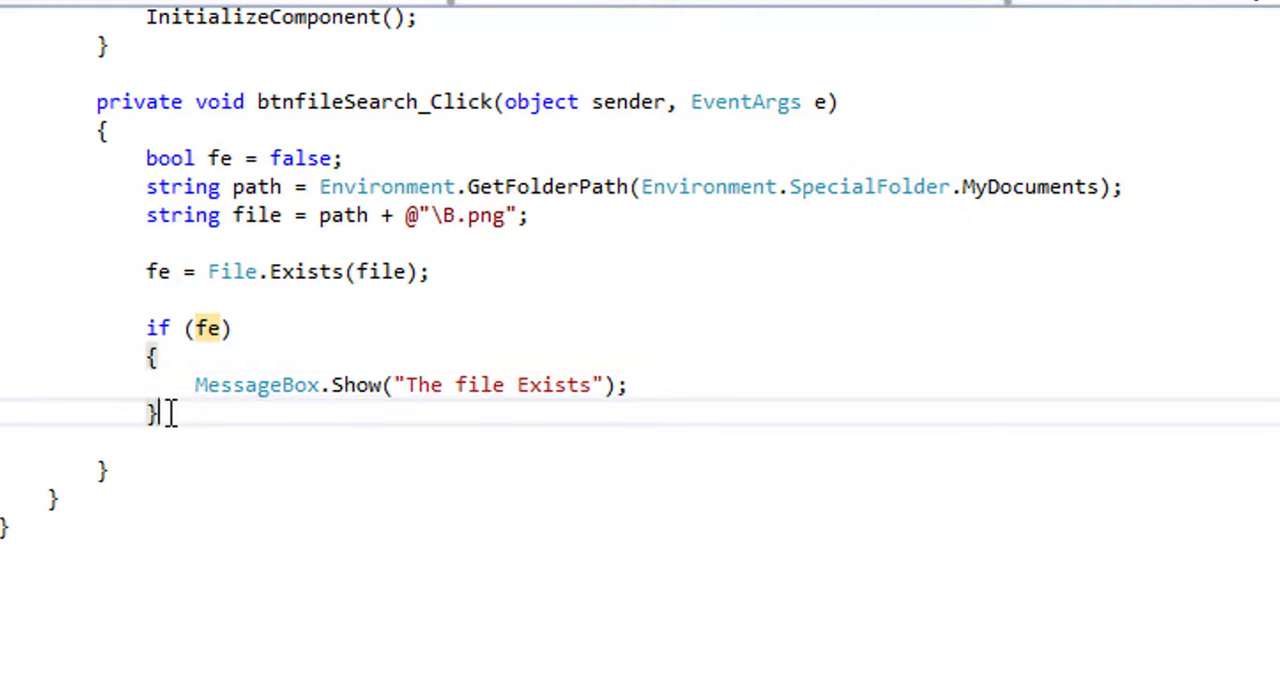
pyautogui.write('else')
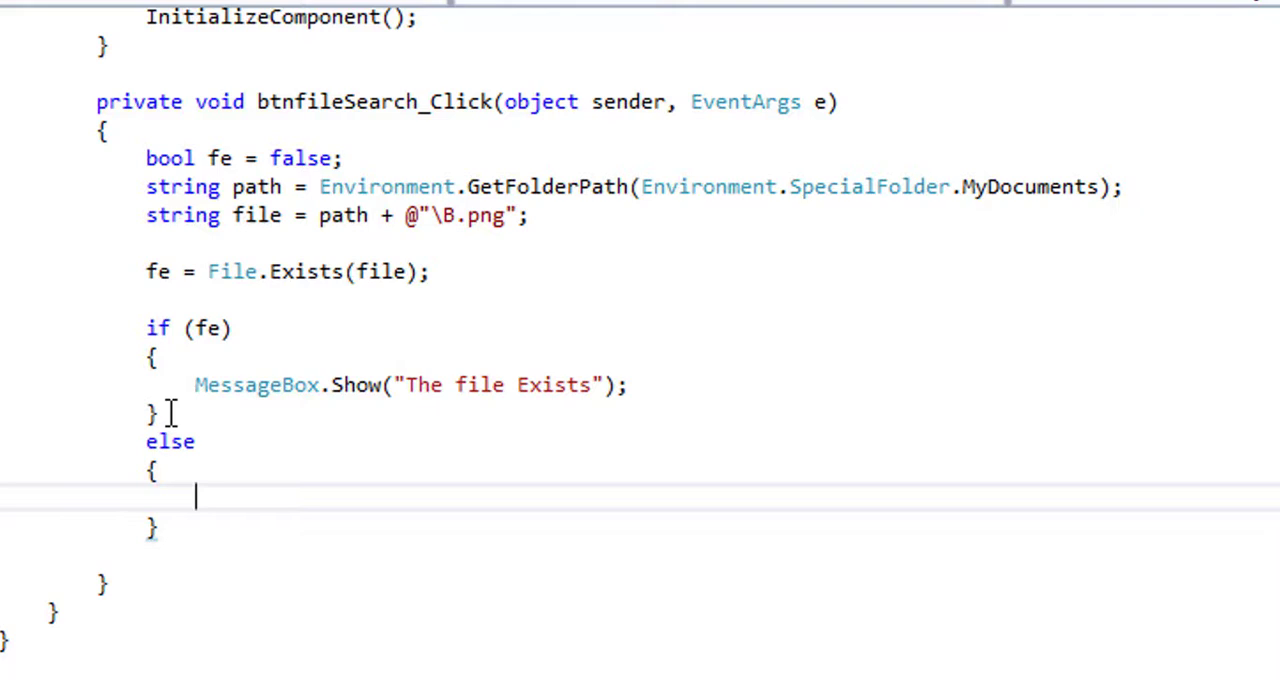
pyautogui.tripleClick(400, 384)
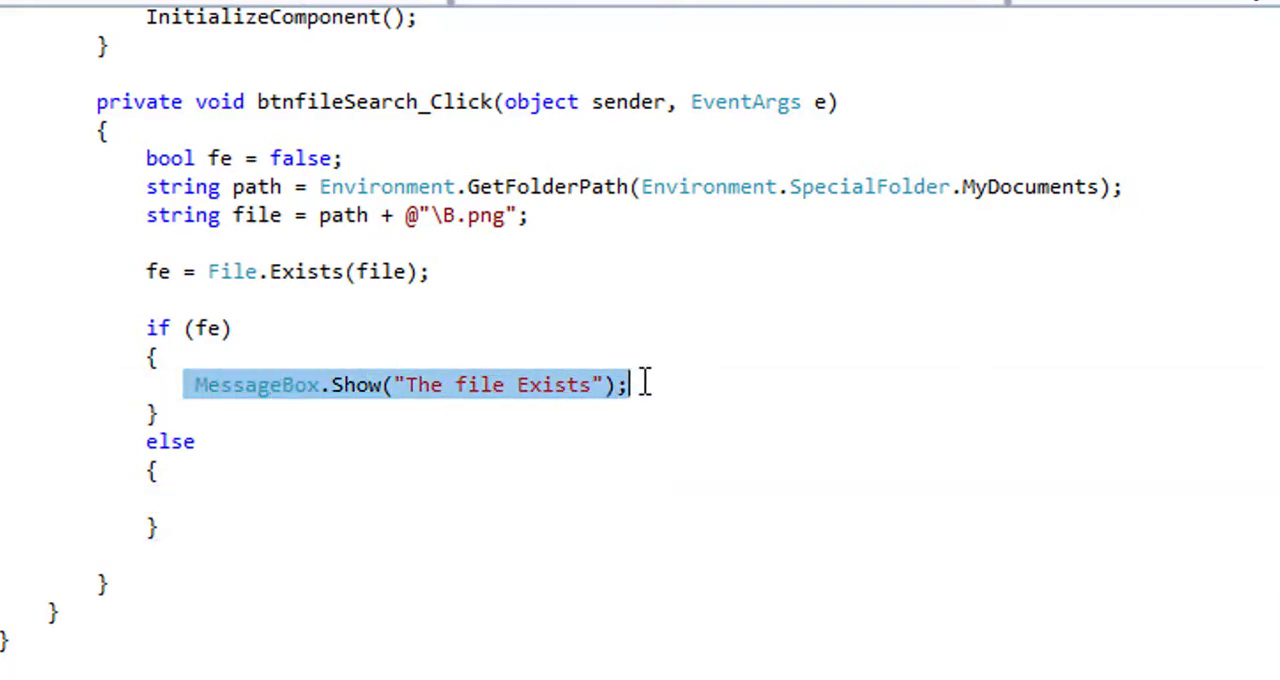
pyautogui.click(251, 490)
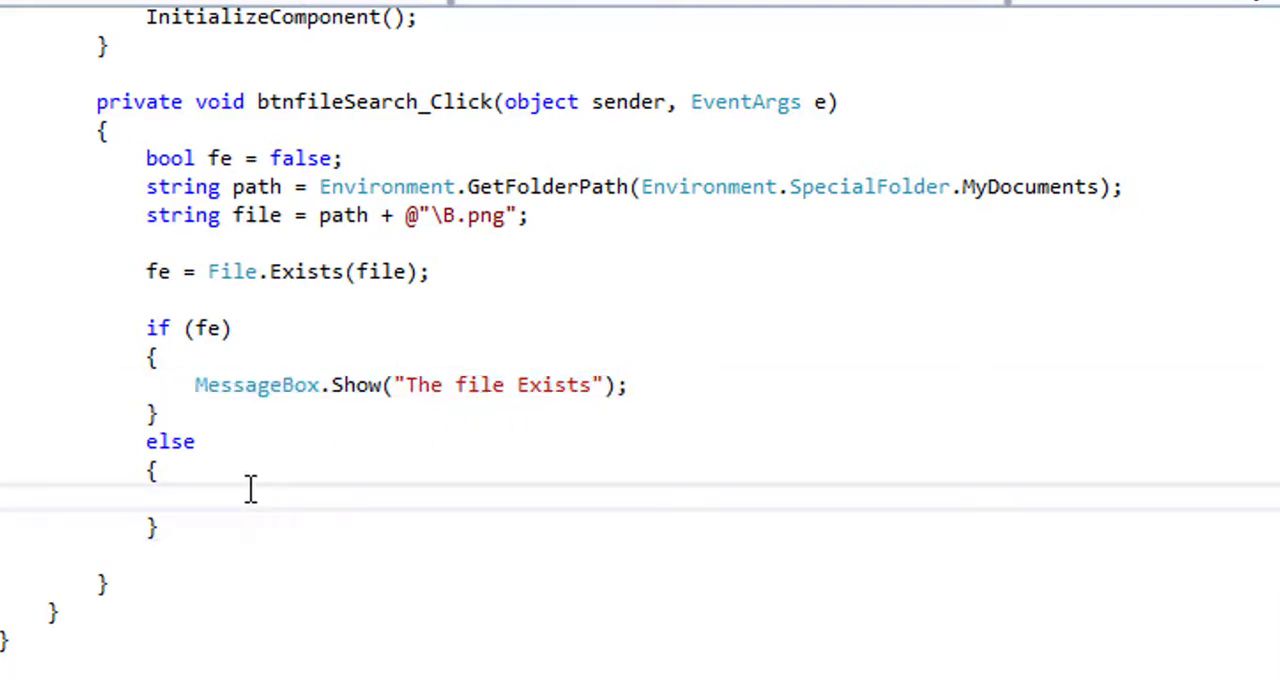
pyautogui.write('MessageBox.Show("The file not Exists");')
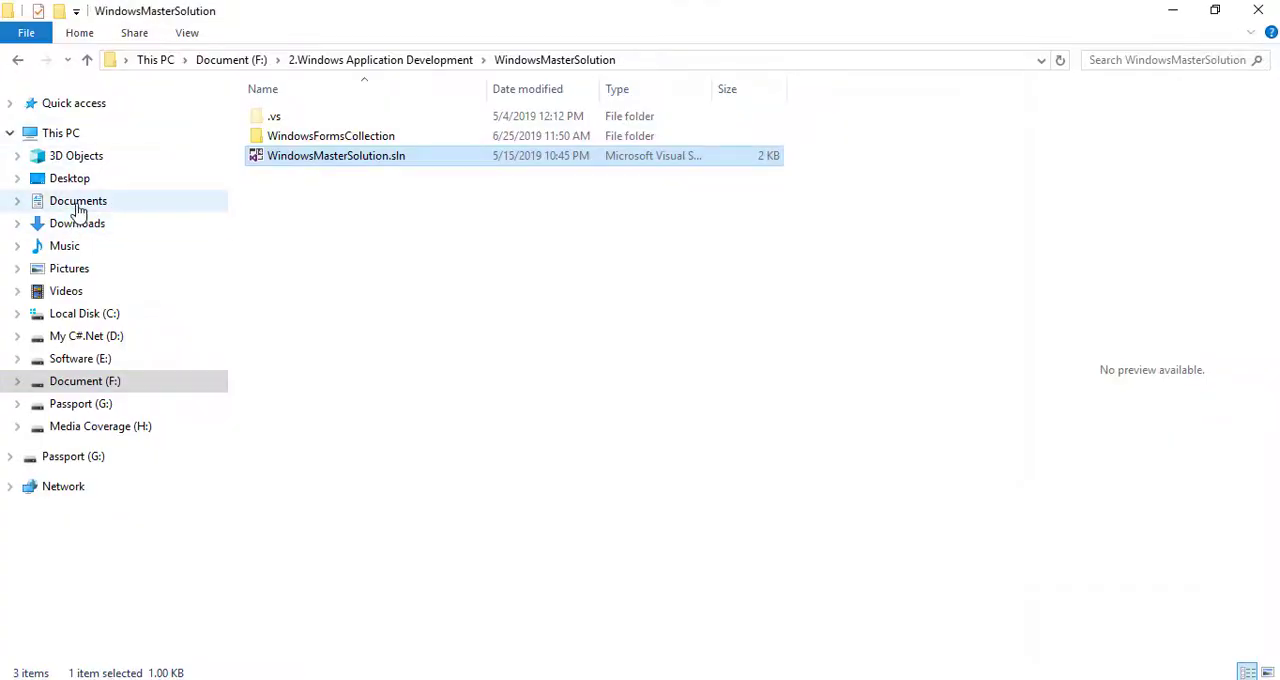
# - Select B.png in the File Explorer Documents folder
pyautogui.click(77, 200)
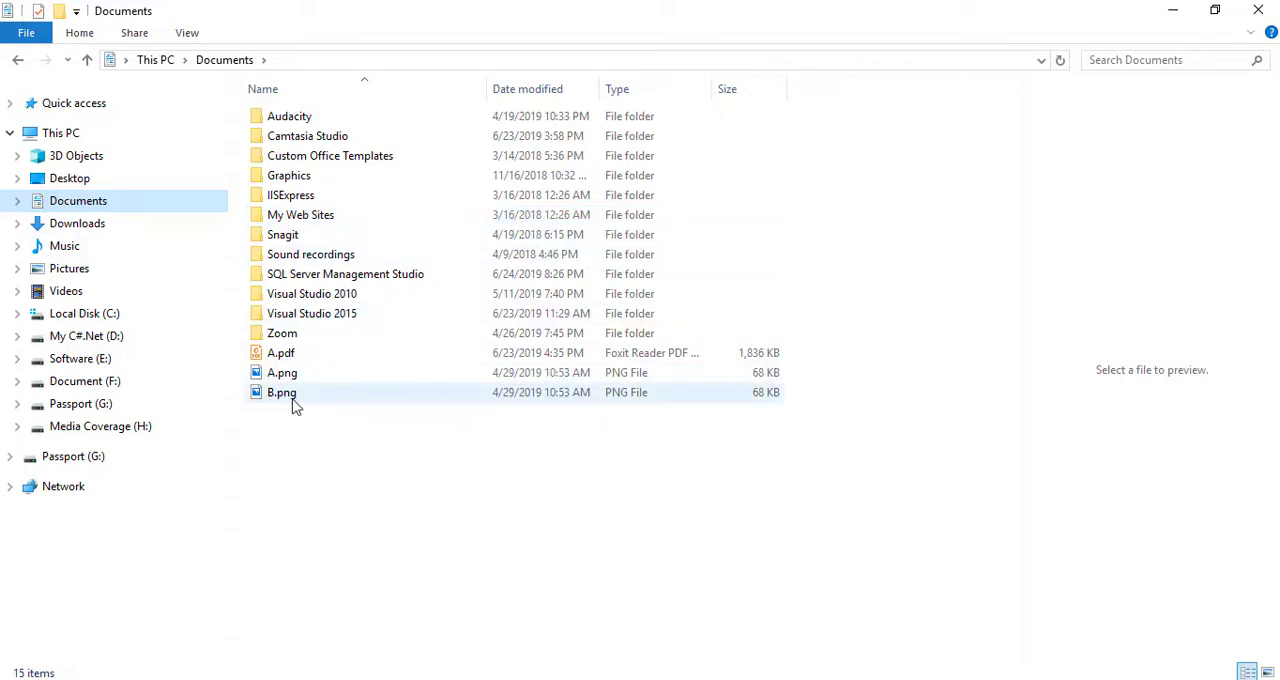
pyautogui.click(281, 392)
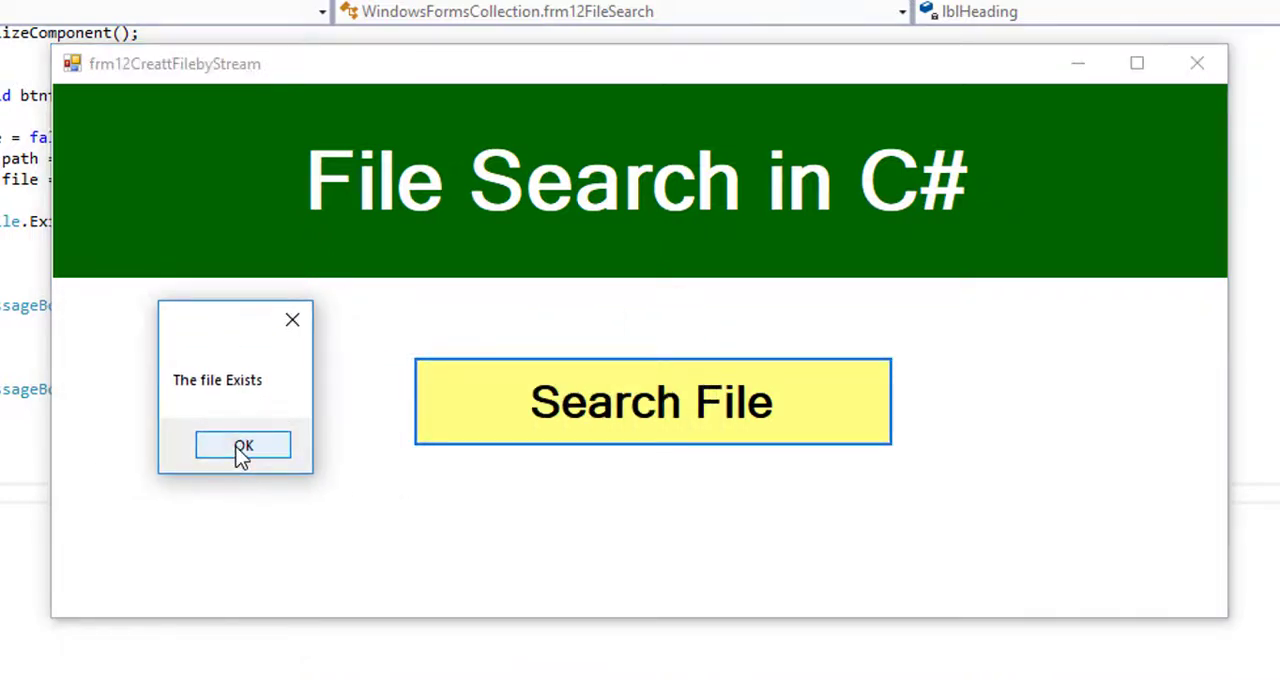
# - Delete B.png, rerun the form and confirm it reports "The file not Exists"
pyautogui.click(243, 445)
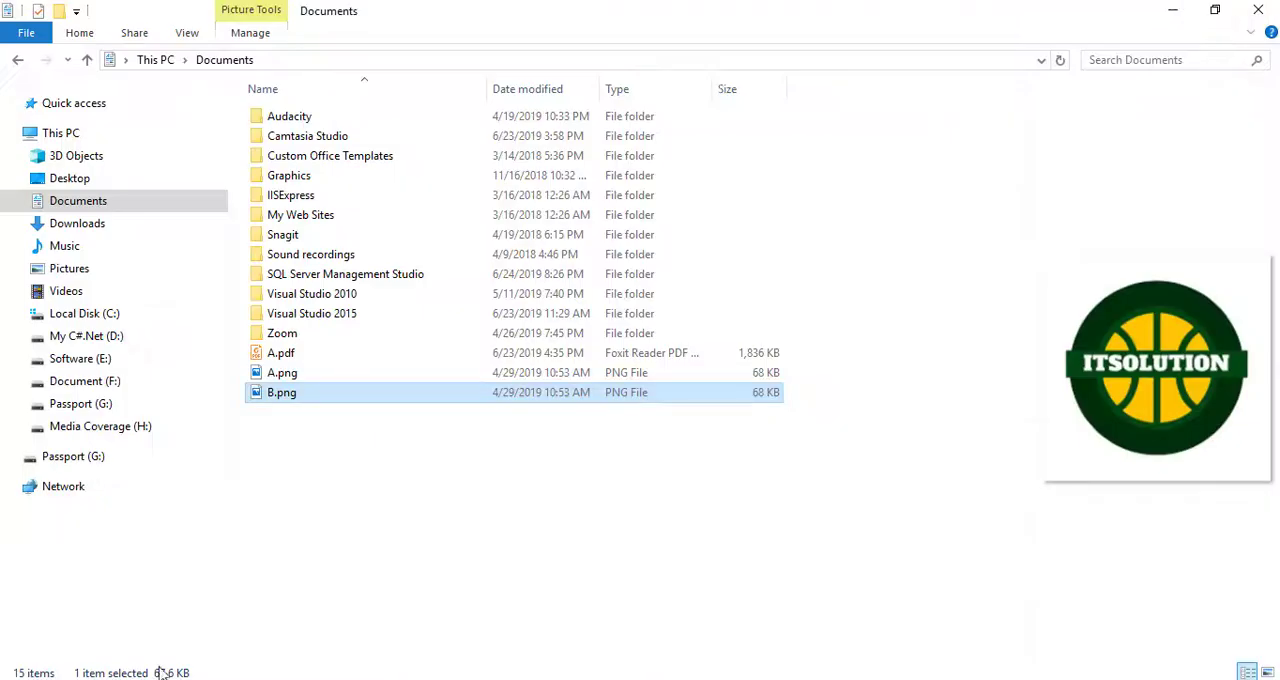
pyautogui.moveTo(305, 395)
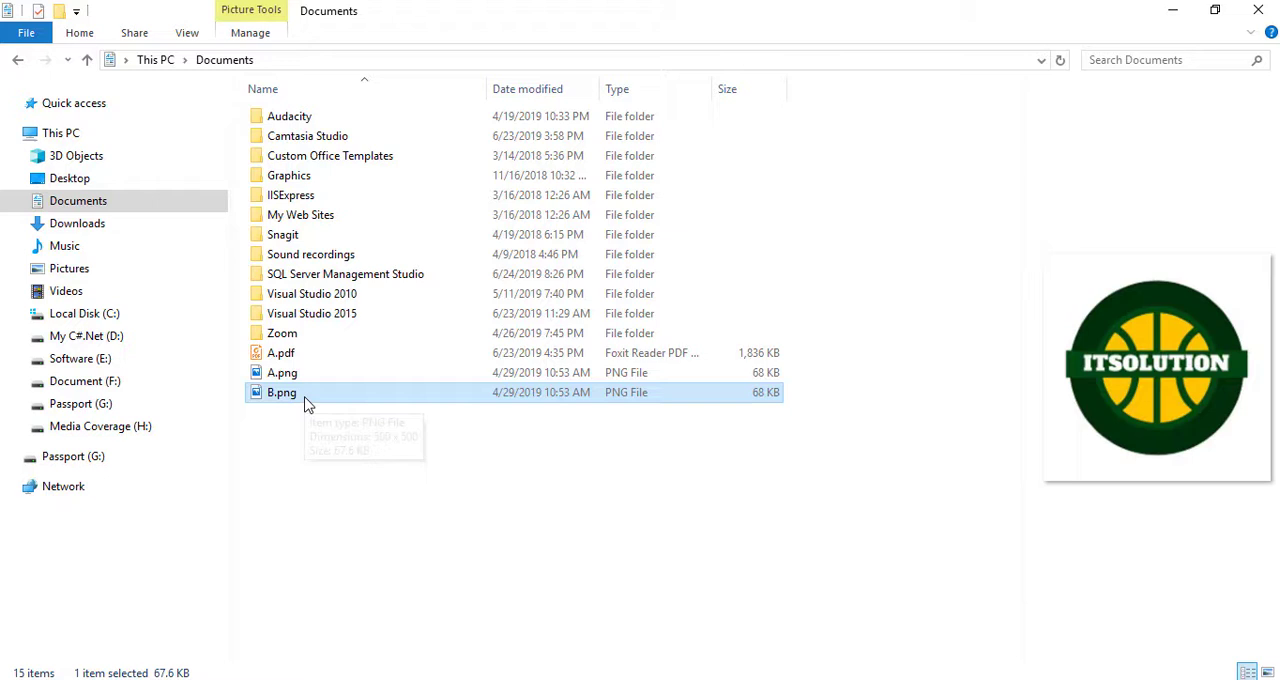
pyautogui.press('Delete')
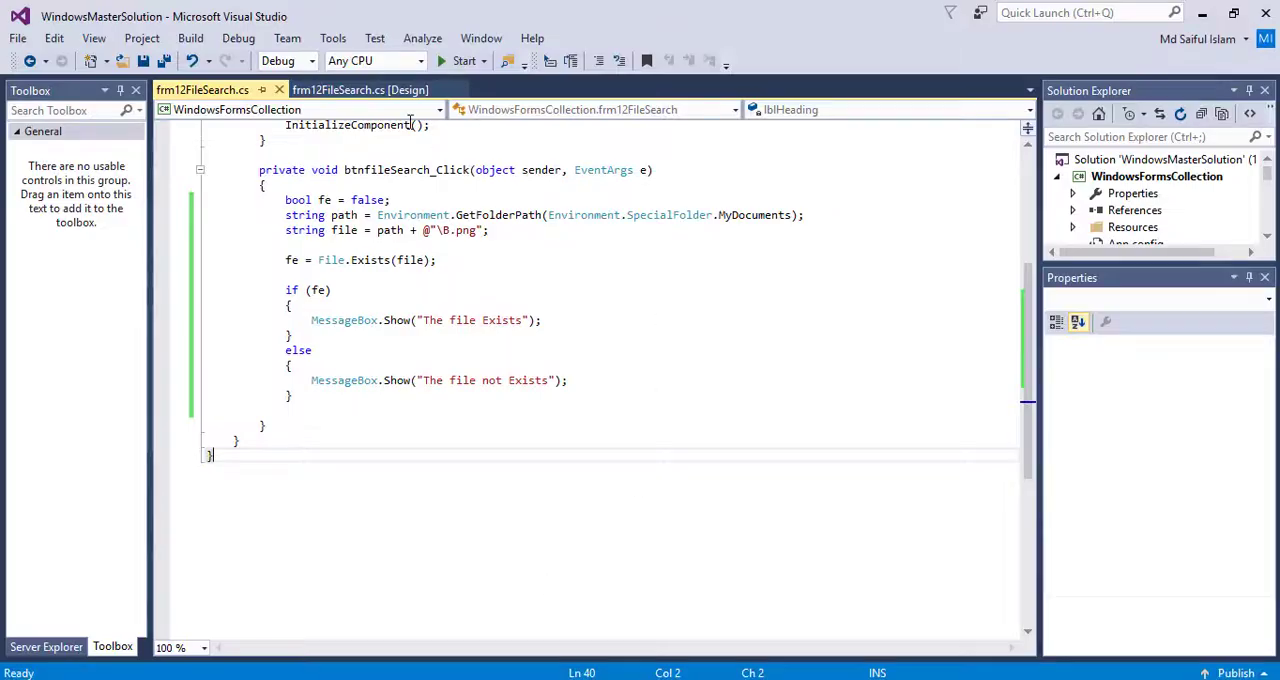
pyautogui.click(463, 61)
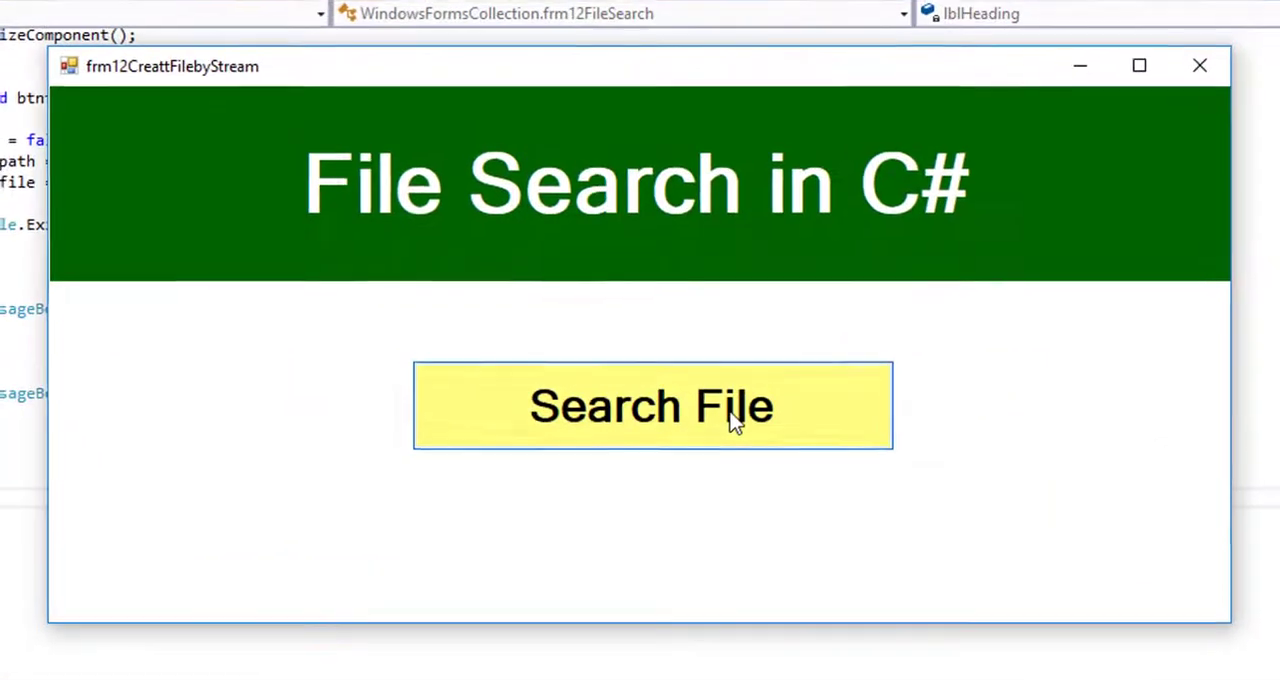
pyautogui.click(652, 405)
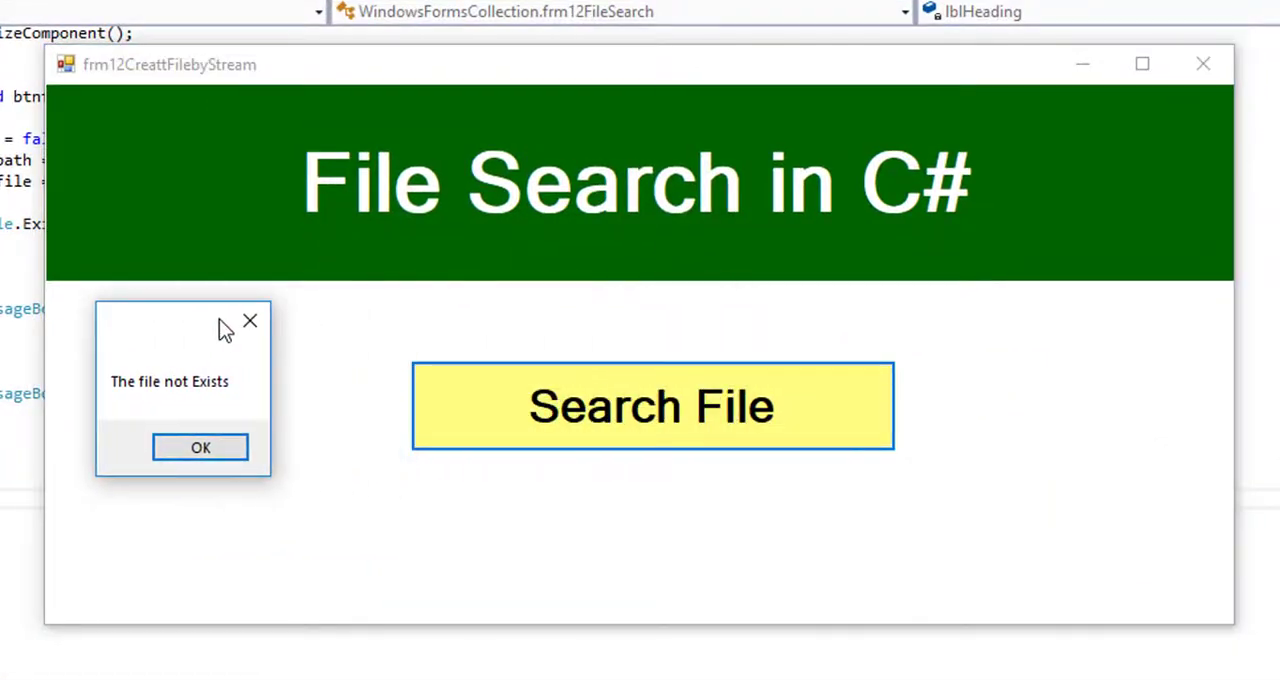
pyautogui.moveTo(183, 403)
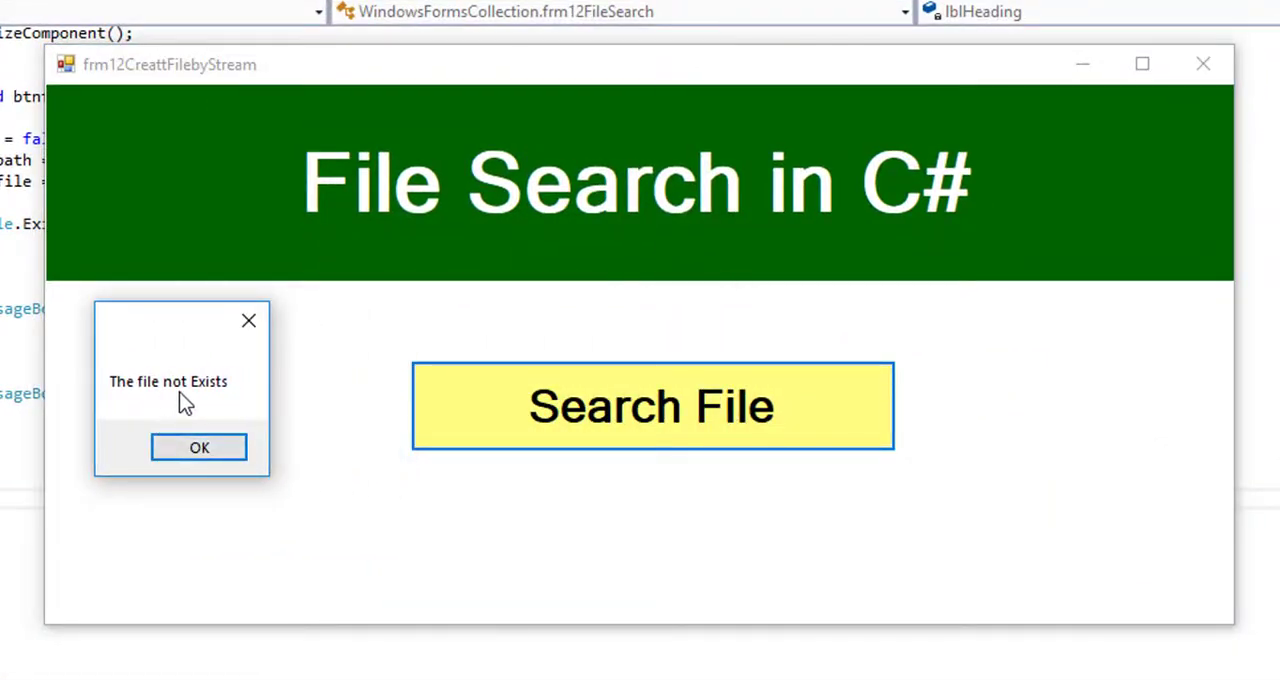
pyautogui.click(198, 447)
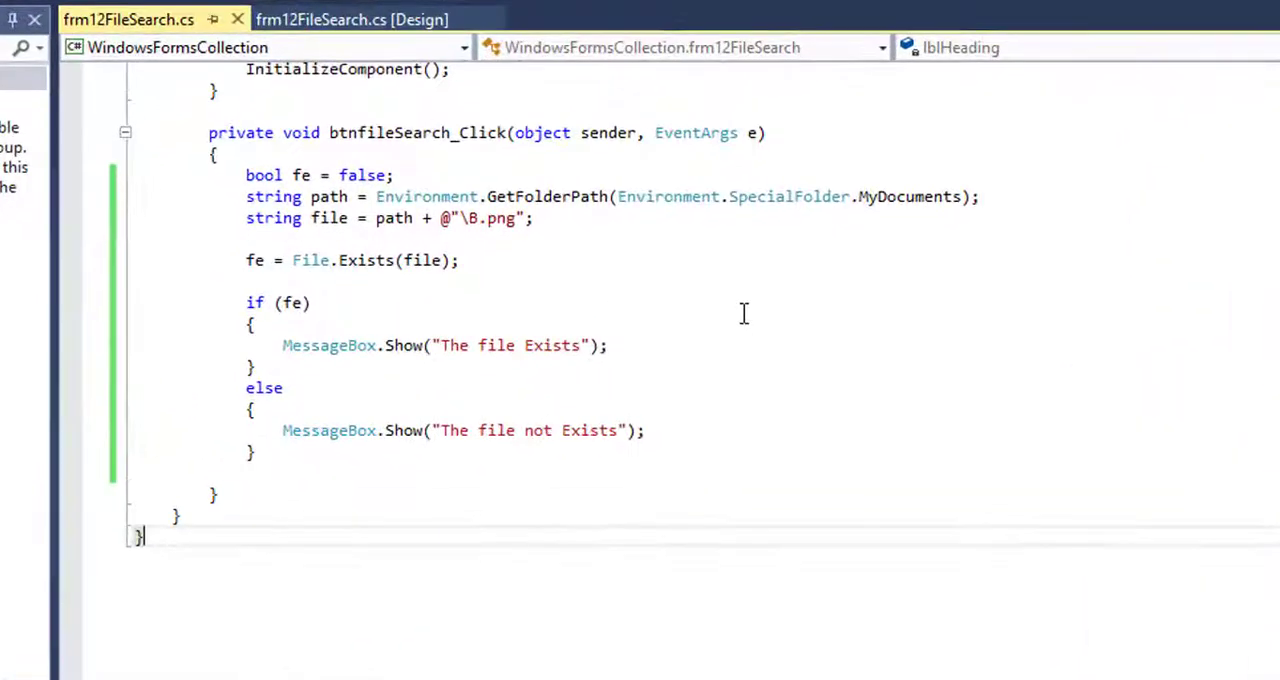
# - Retype the special folder as a My... folder and check Pictures for B.png
pyautogui.click(892, 196)
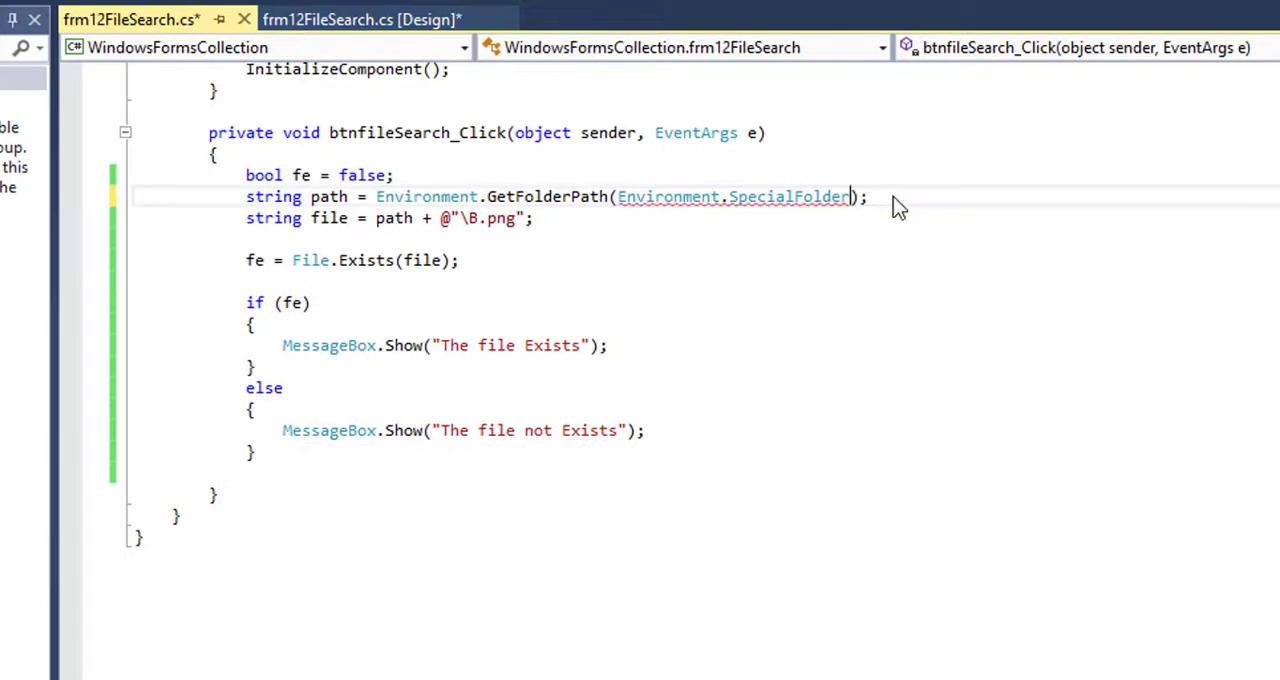
pyautogui.write('.My')
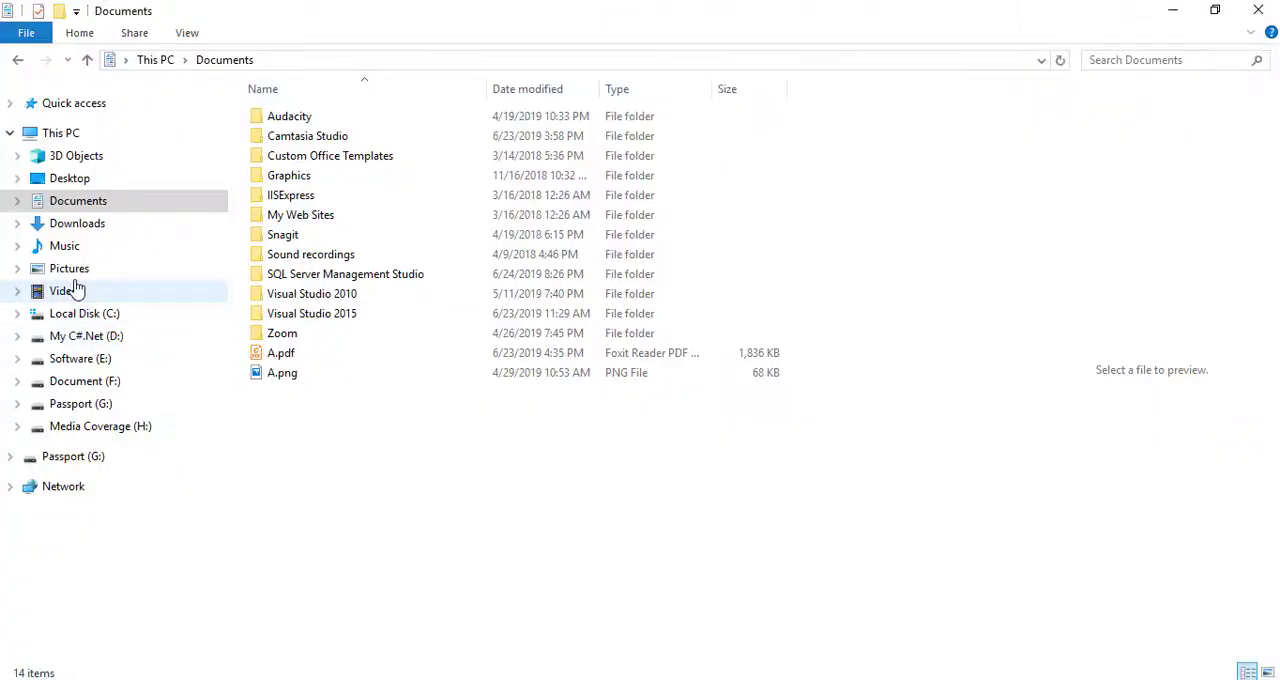
pyautogui.click(69, 268)
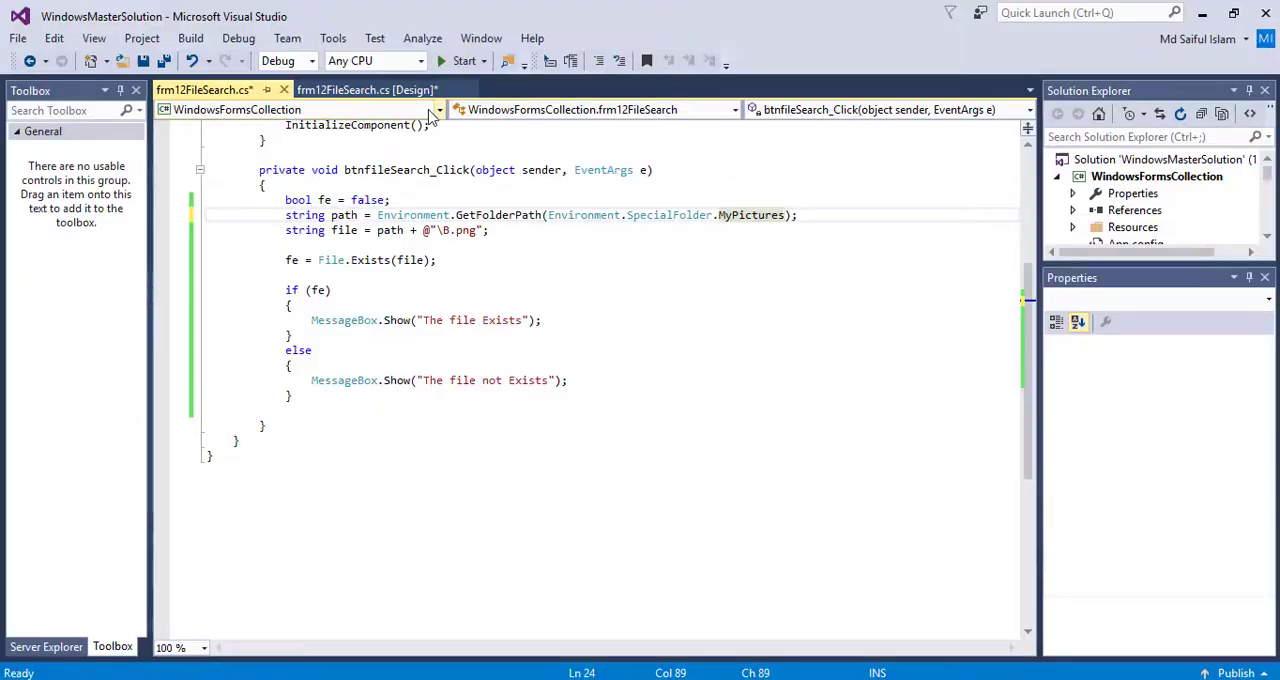
# - Run the form, dismiss the exists and not-exists messages, and close it
pyautogui.click(464, 60)
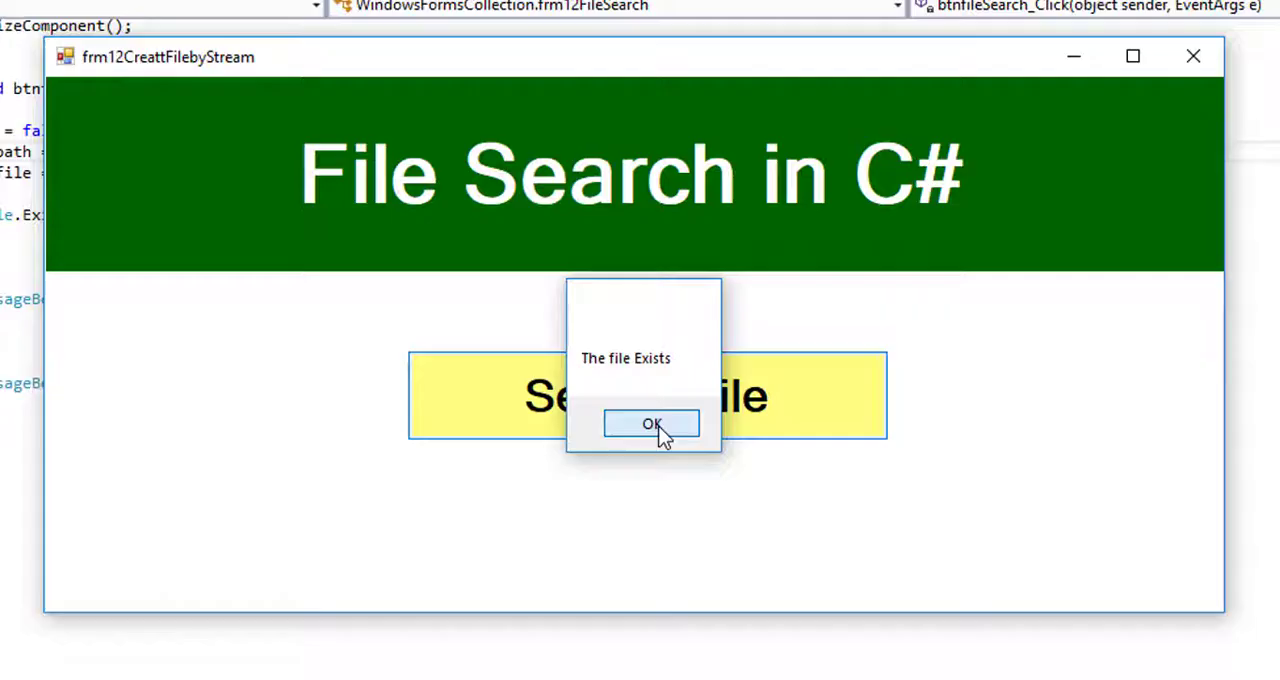
pyautogui.click(652, 423)
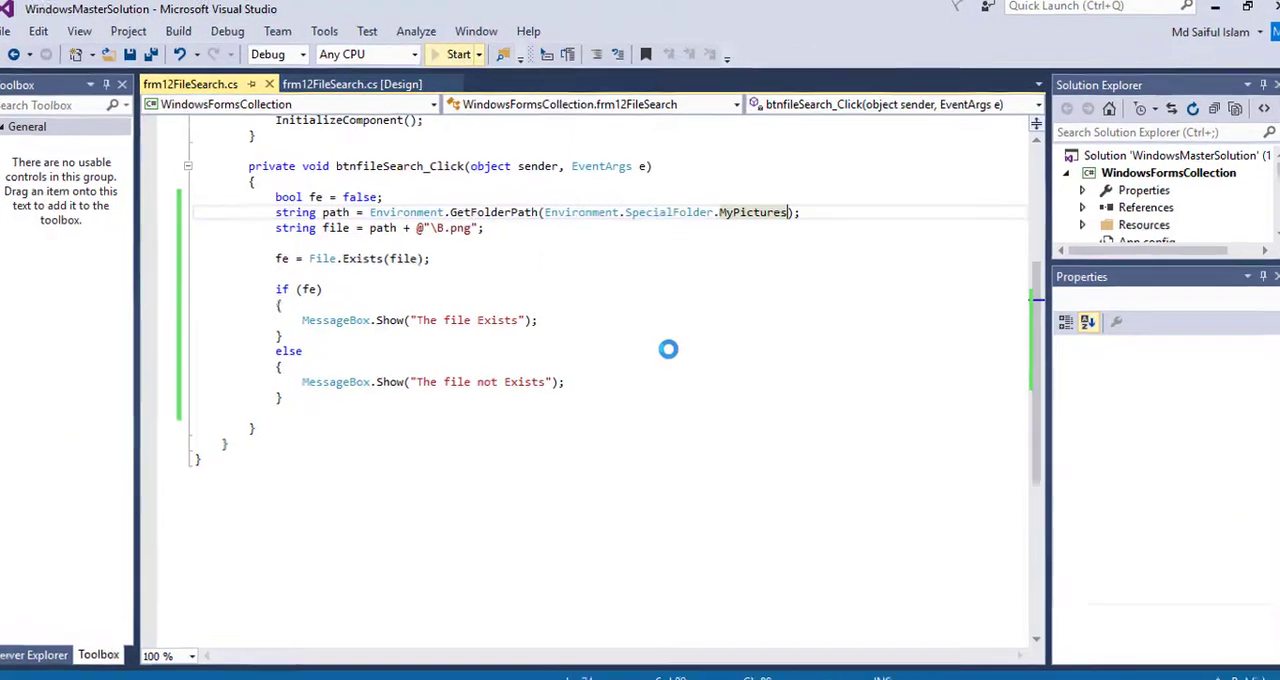
pyautogui.click(457, 54)
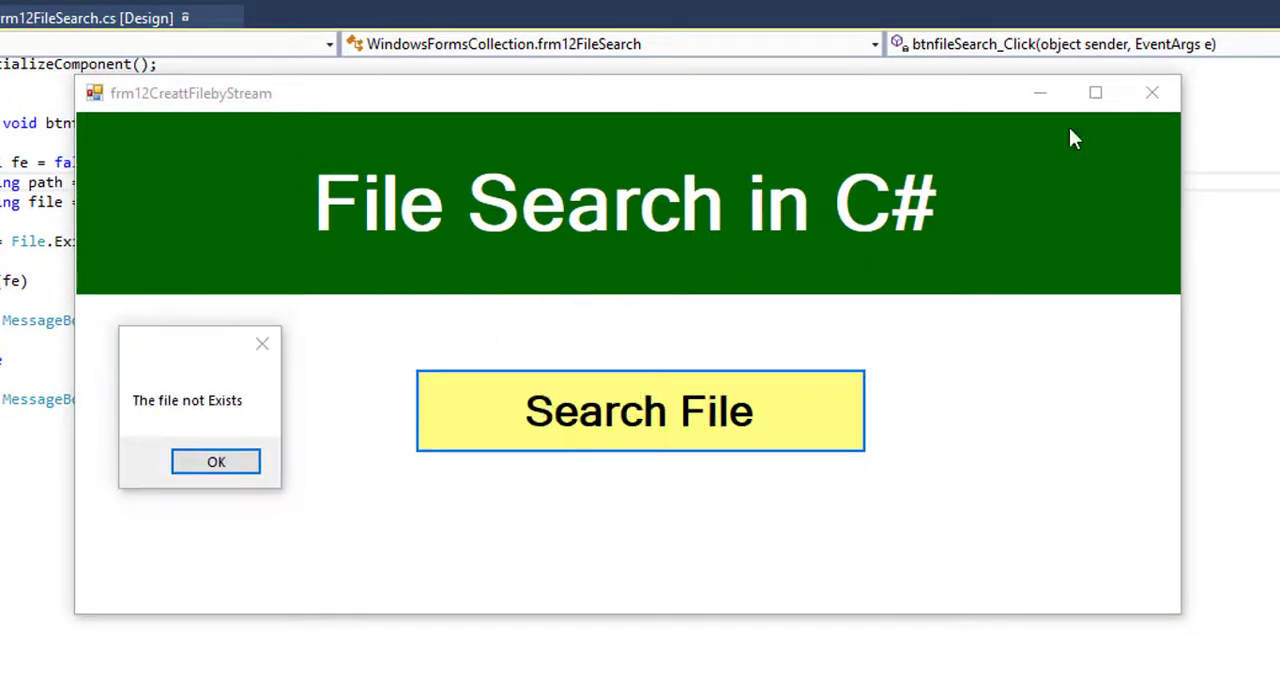
pyautogui.click(215, 461)
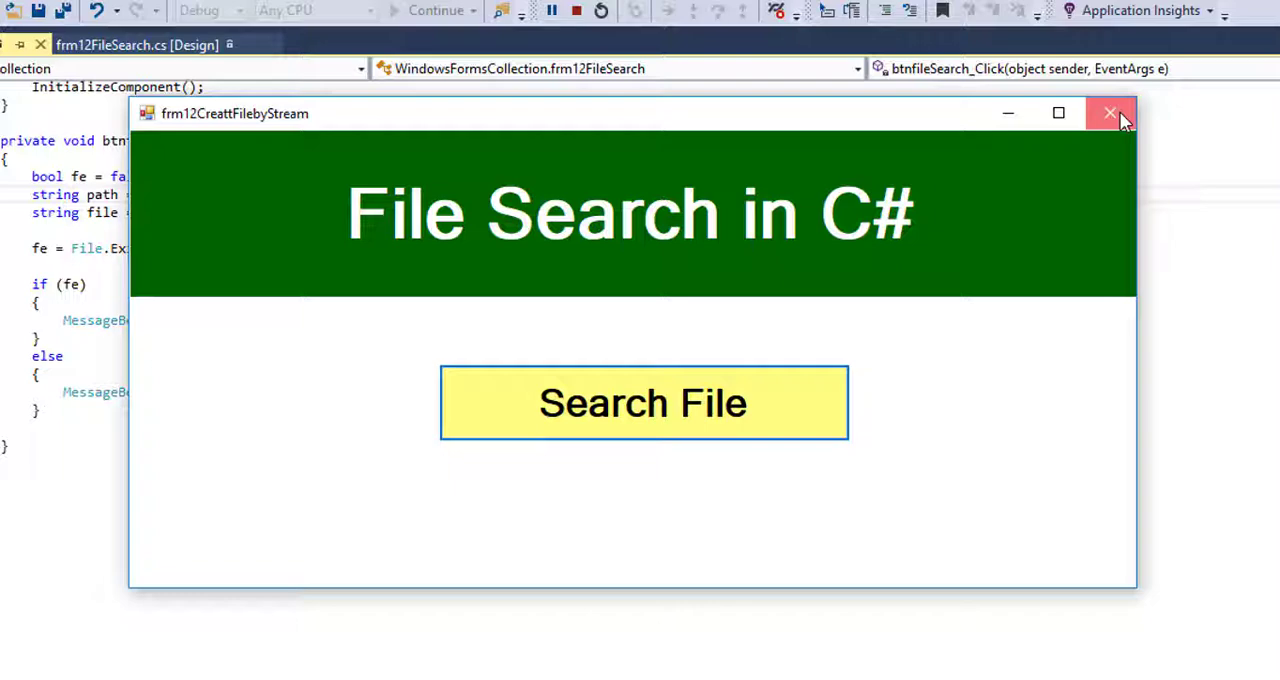
pyautogui.click(1110, 112)
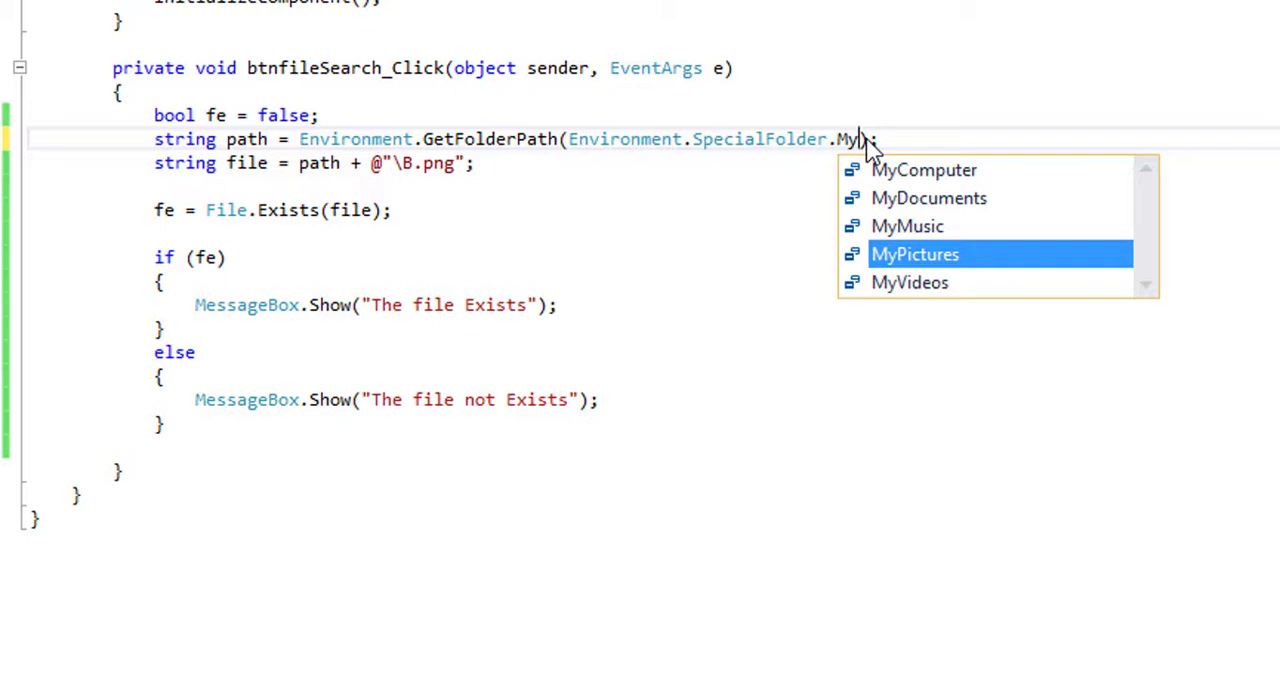
# - Use MyComputer as the special folder and prefix the file string with F:\Photo
pyautogui.click(923, 169)
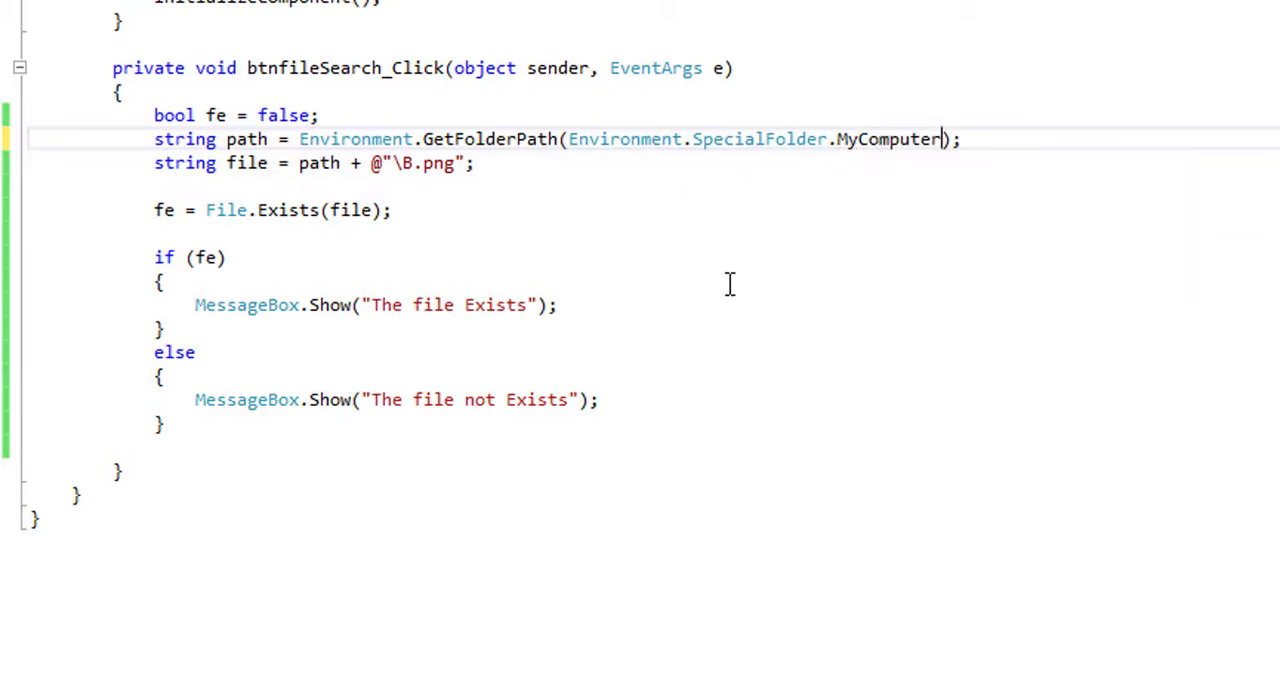
pyautogui.moveTo(380, 163)
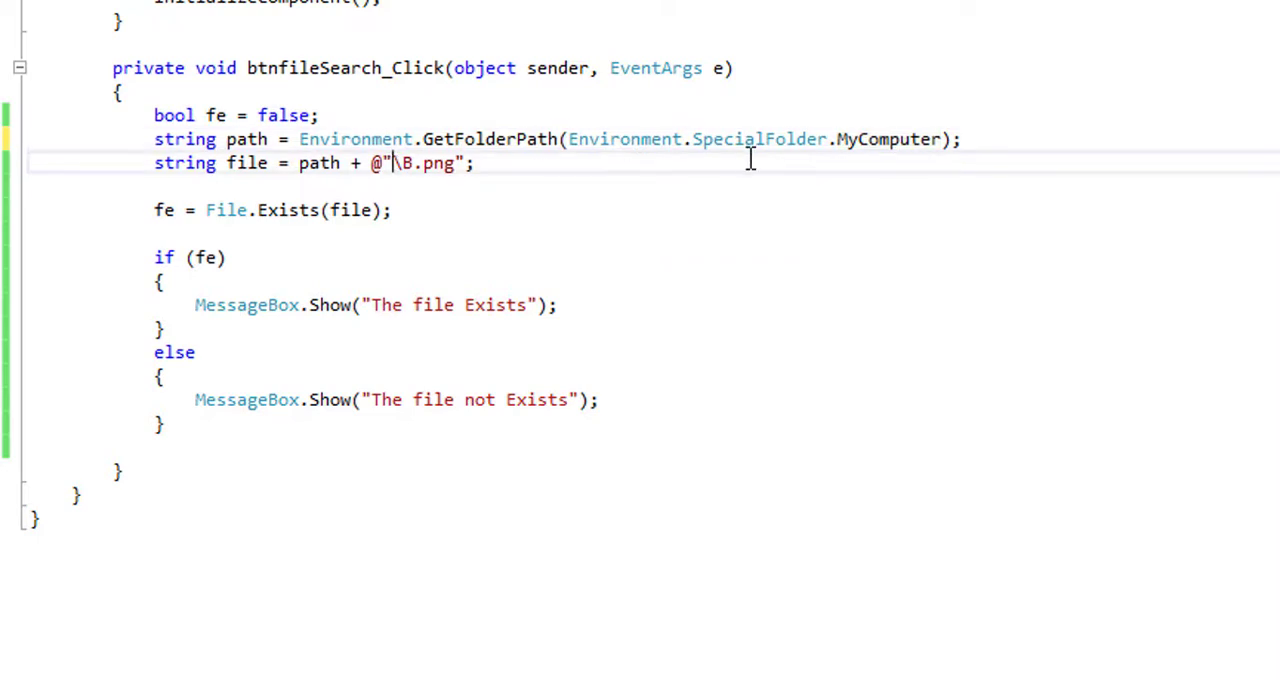
pyautogui.write('F:')
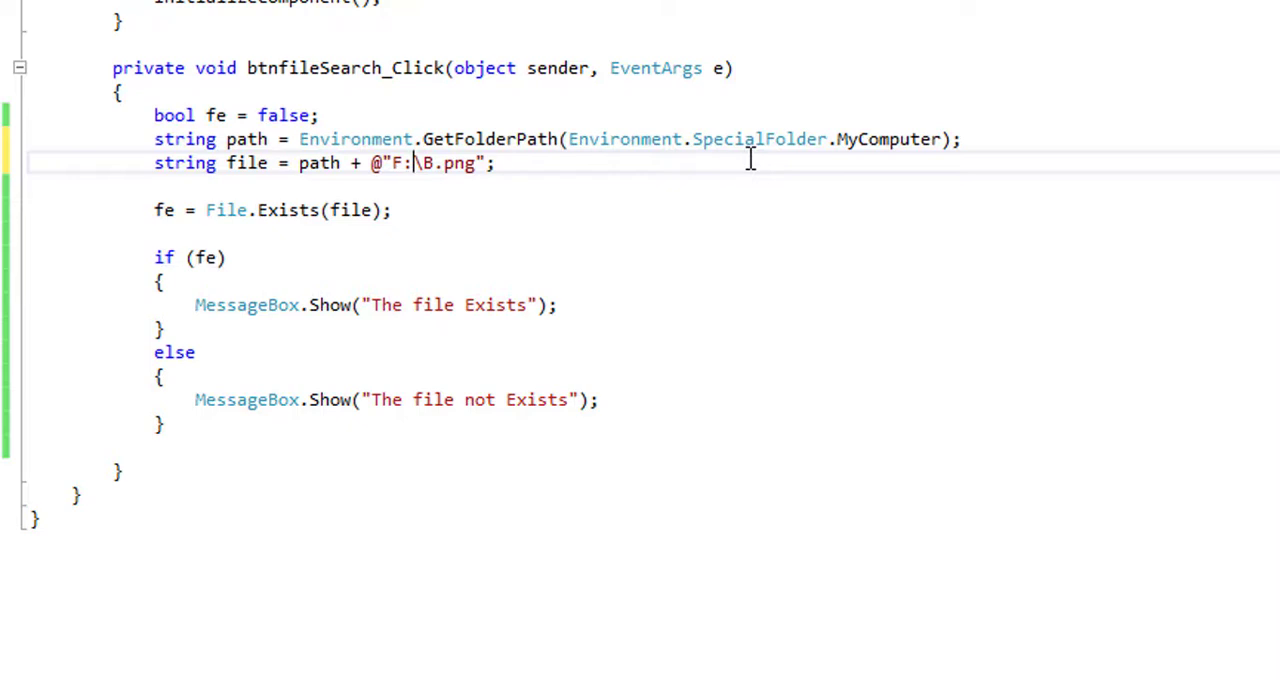
pyautogui.write('Pho\\')
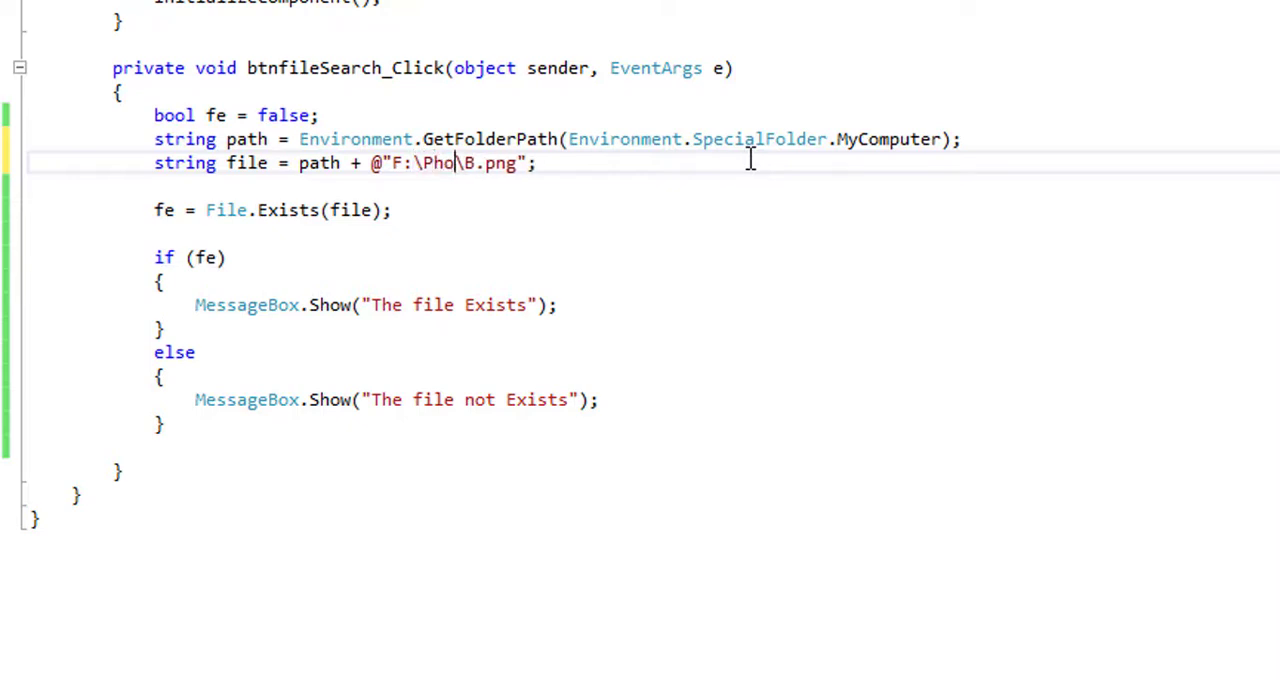
pyautogui.write('to')
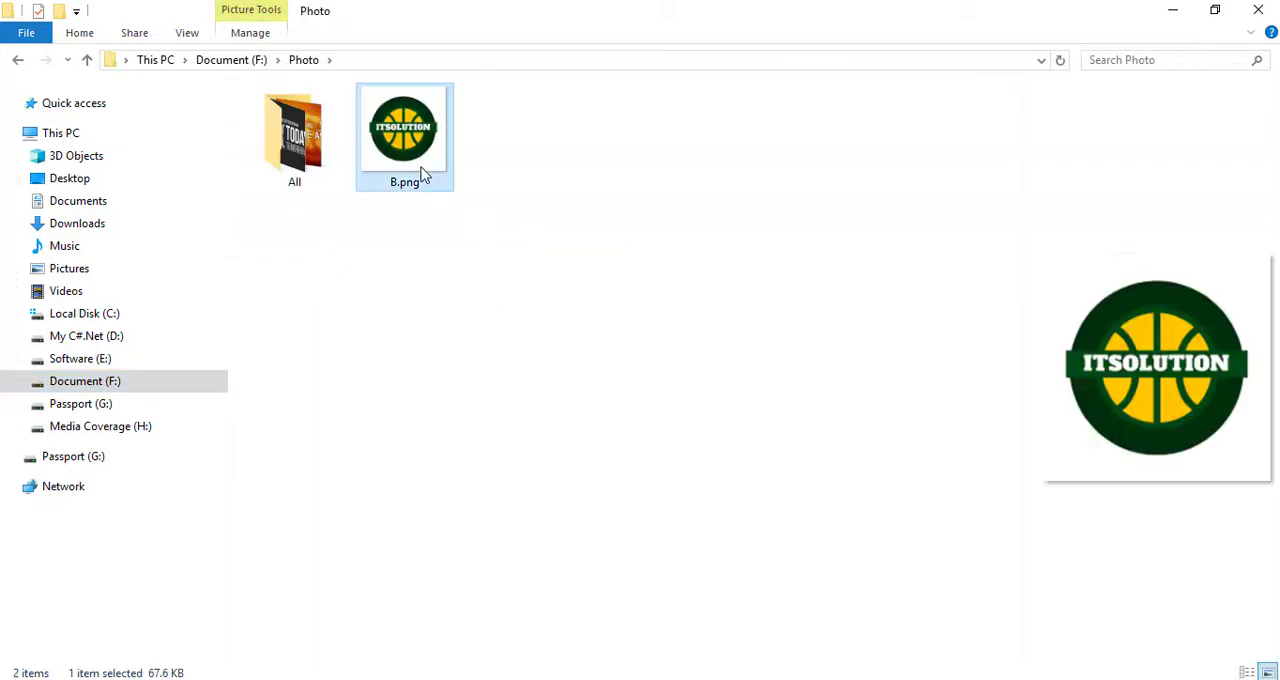
pyautogui.moveTo(588, 402)
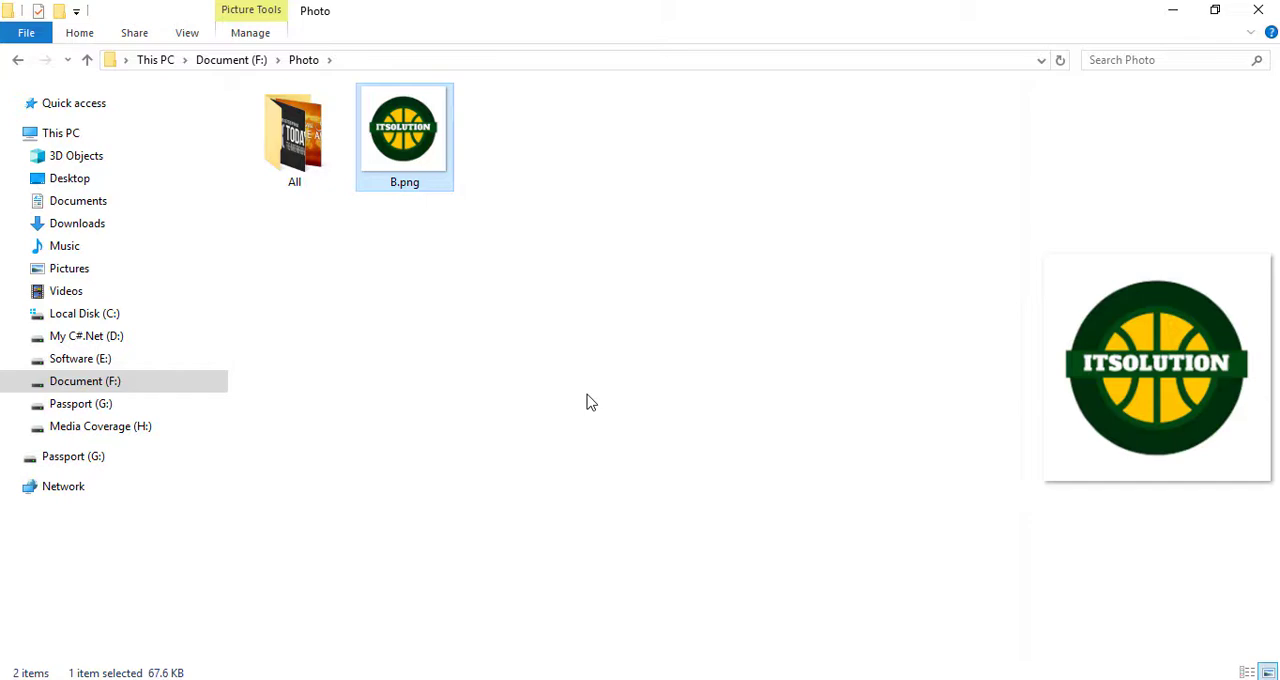
pyautogui.moveTo(473, 72)
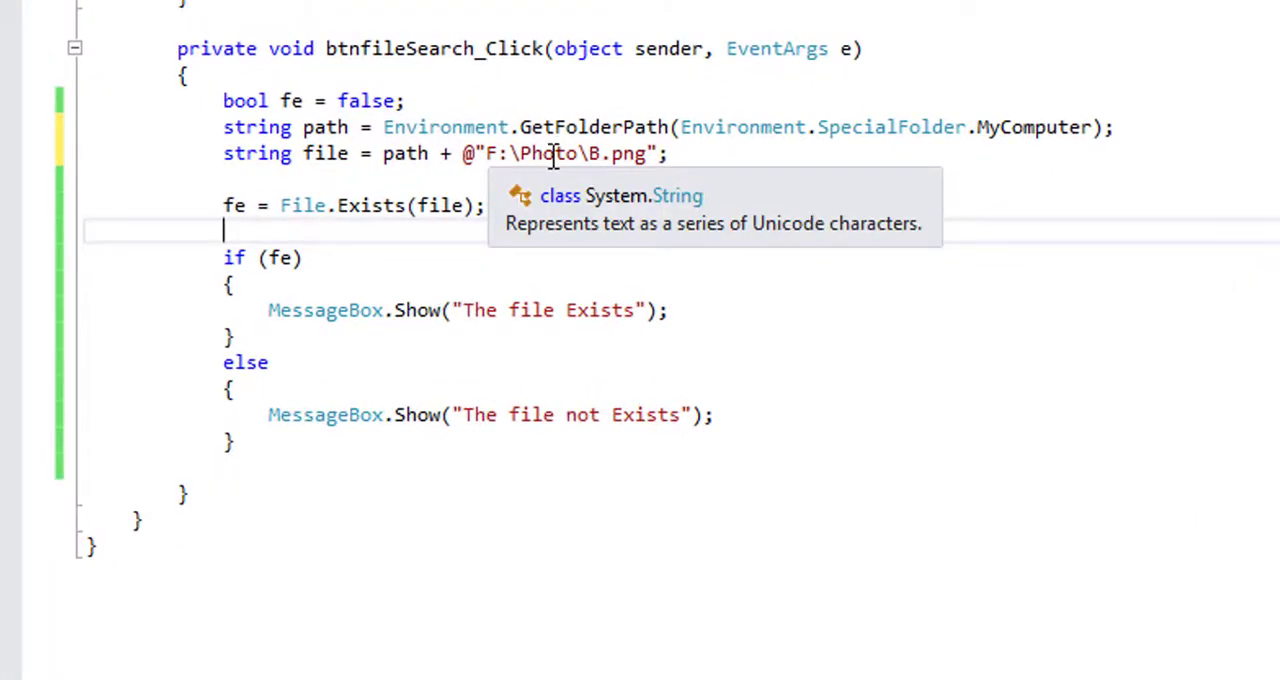
pyautogui.moveTo(870, 160)
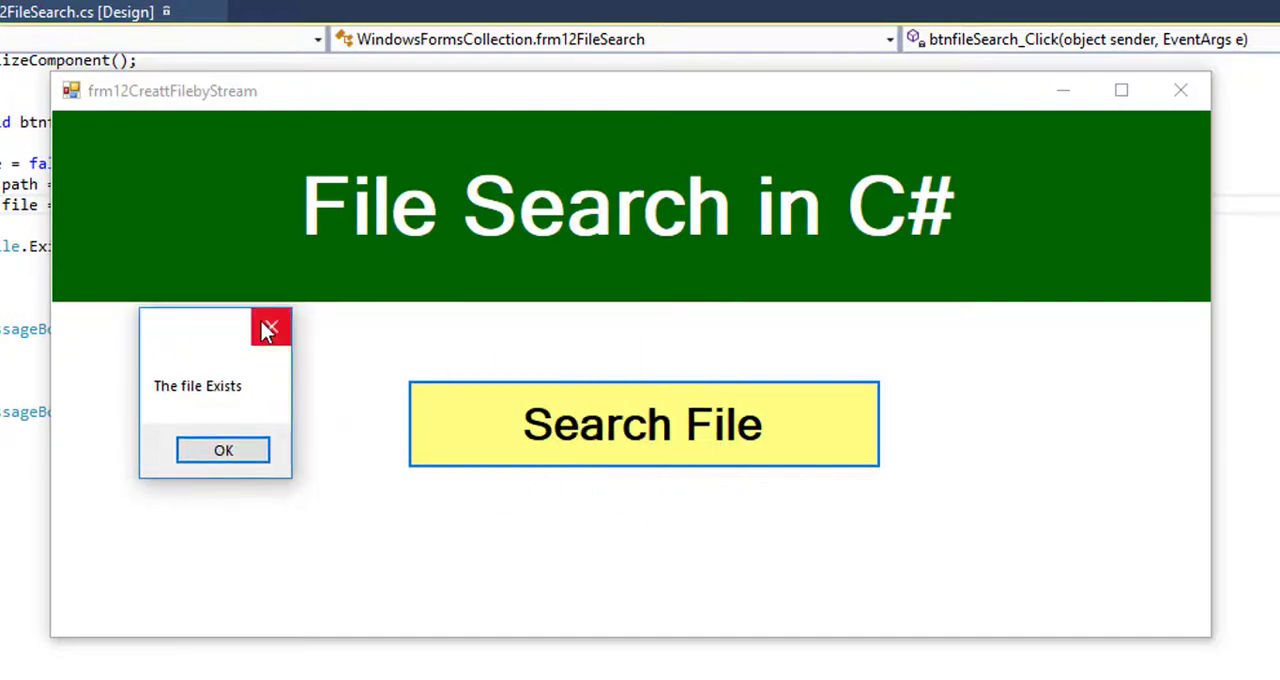
# - Dismiss the exists message, search again, dismiss "The file not Exists", and close the form
pyautogui.click(223, 450)
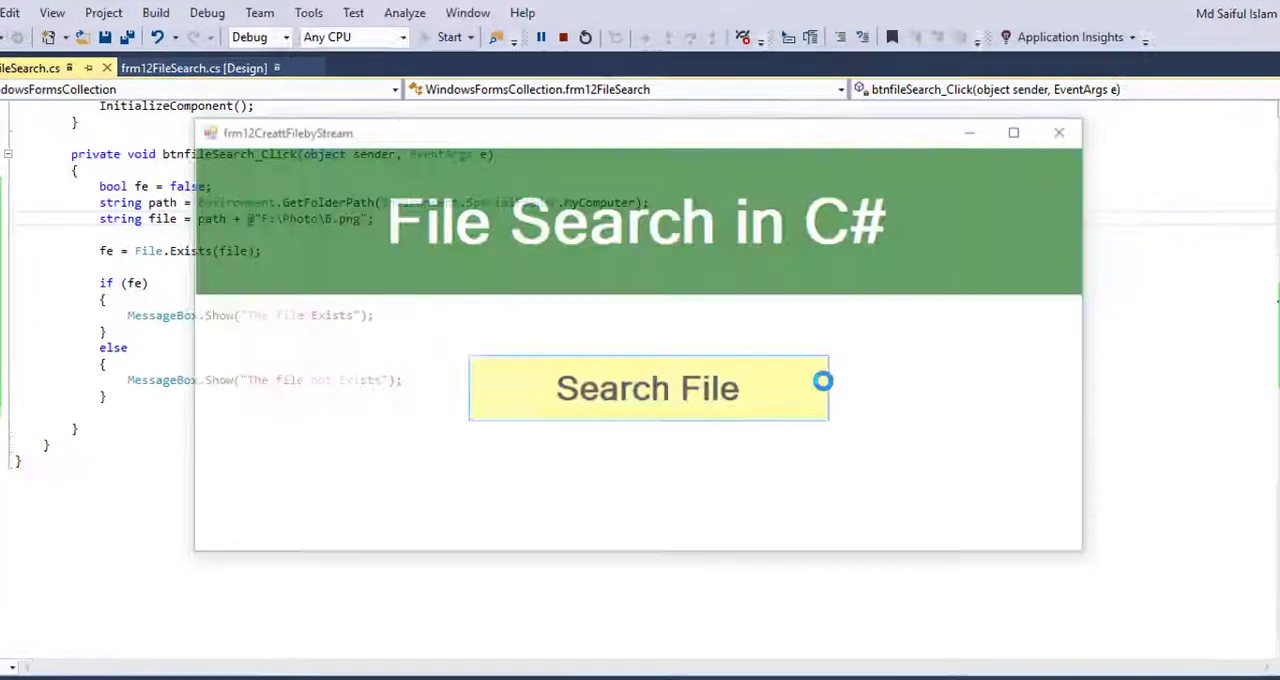
pyautogui.click(647, 388)
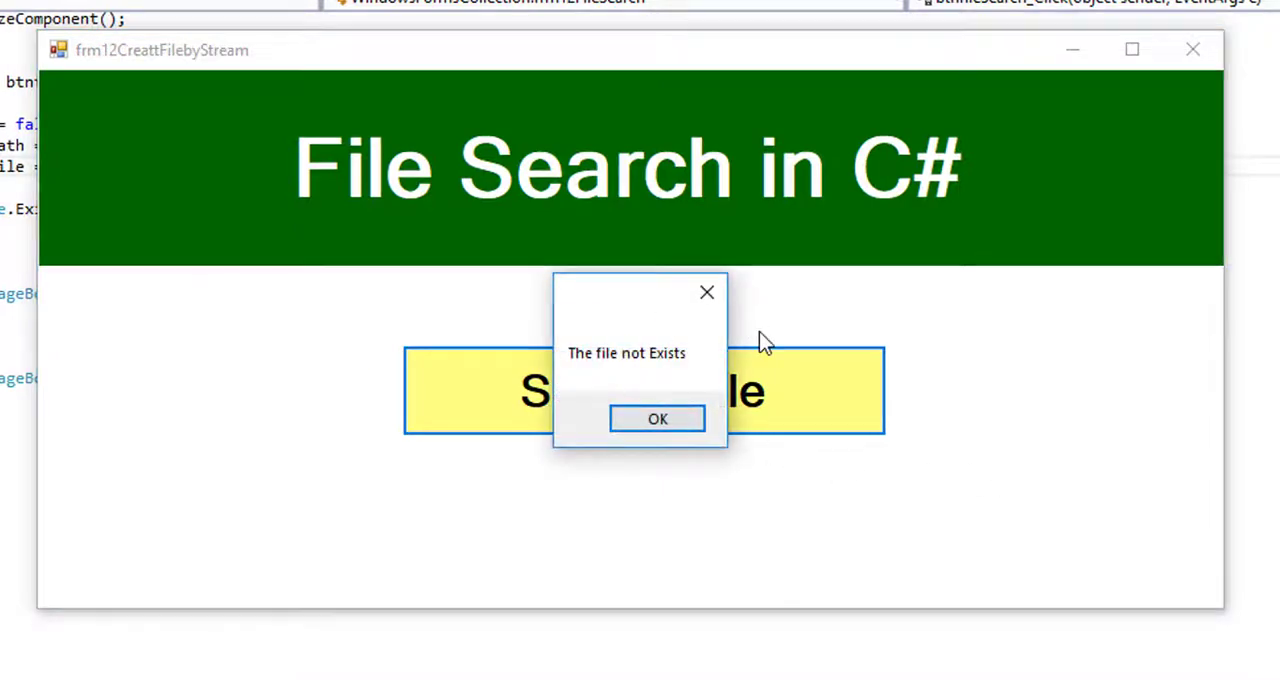
pyautogui.click(657, 418)
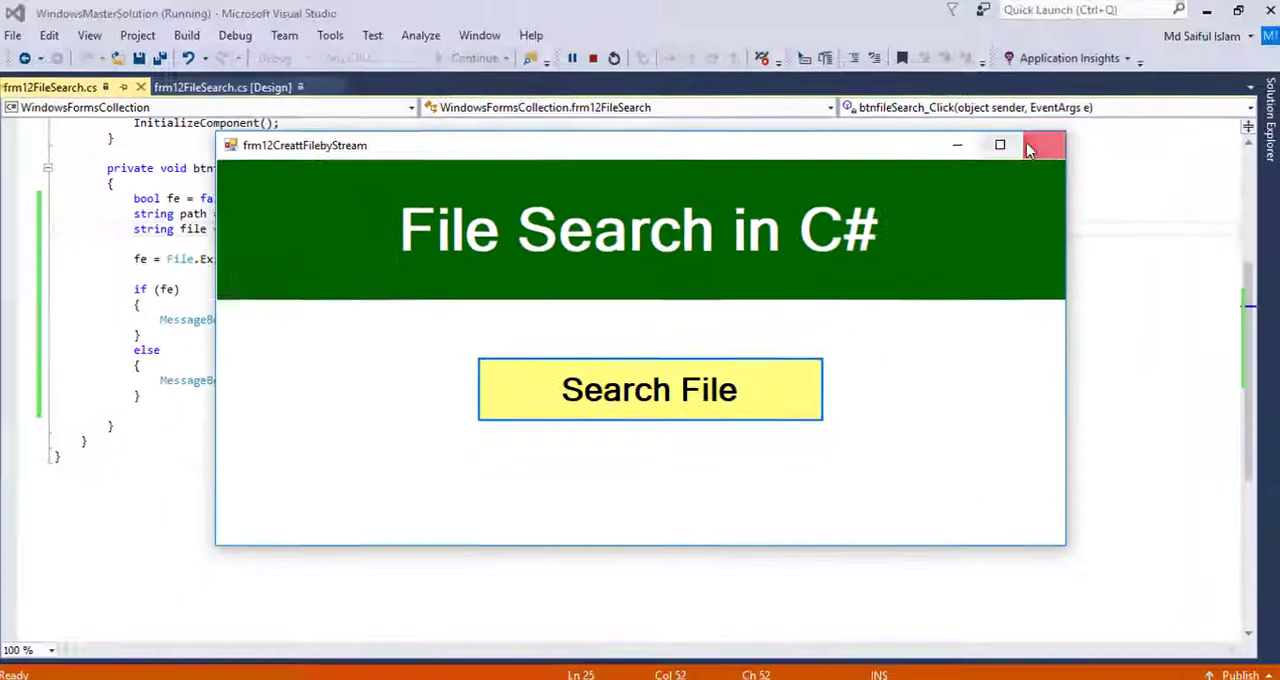
pyautogui.click(1045, 145)
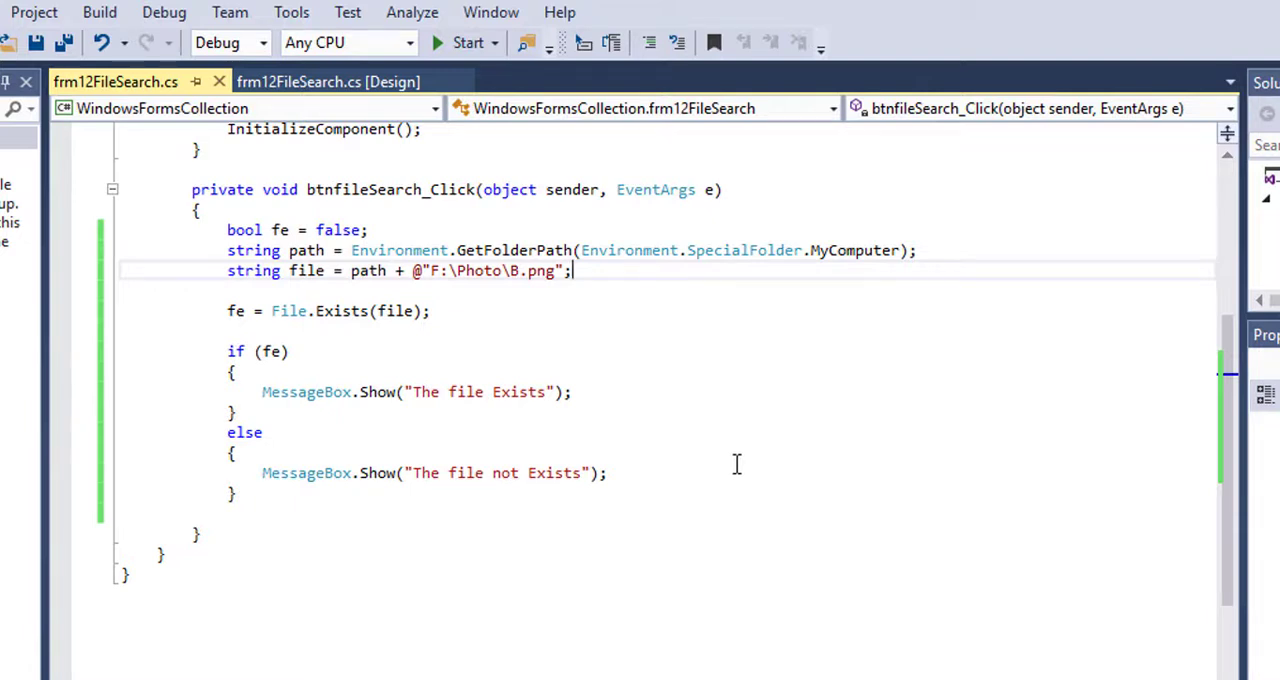
pyautogui.moveTo(695, 464)
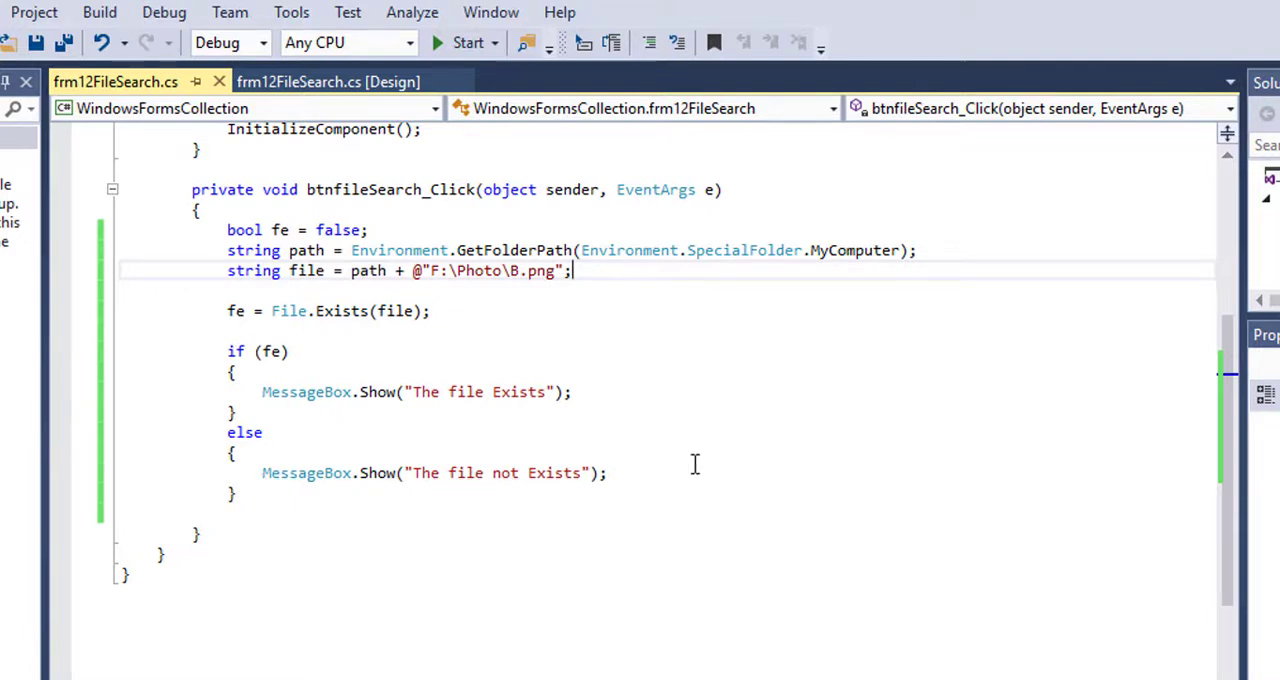
pyautogui.moveTo(712, 446)
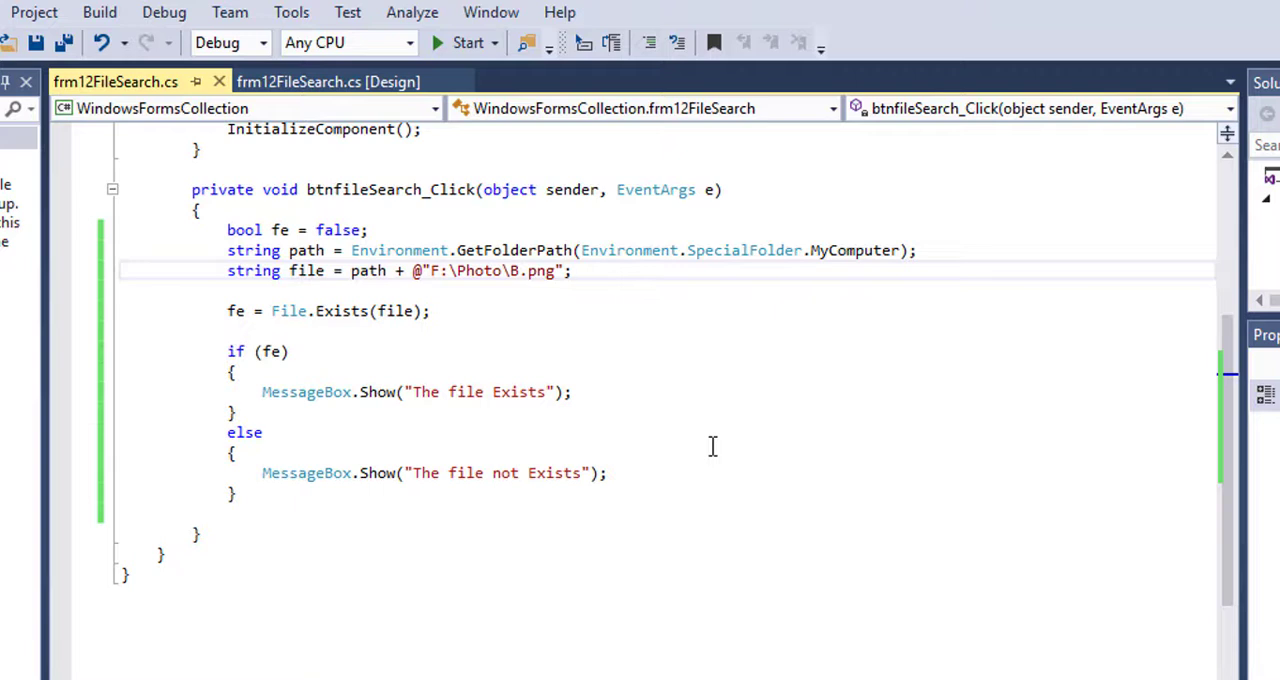